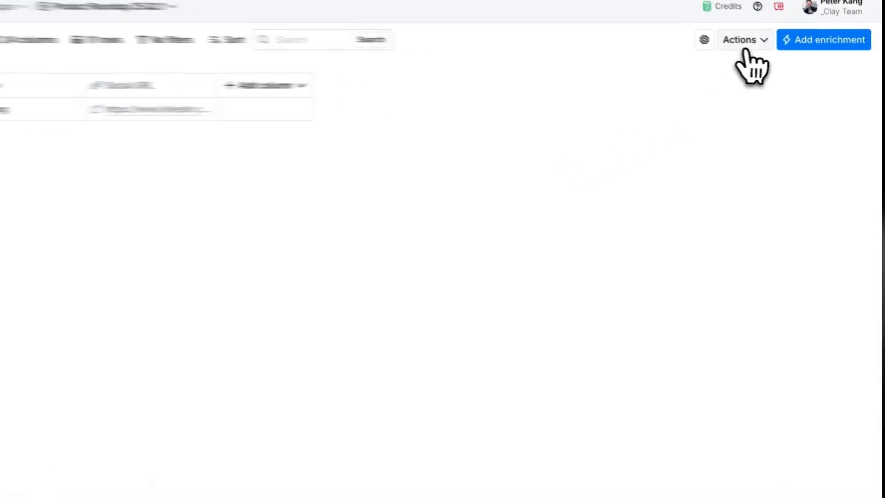
# Show the monitoring actions, then the workbook Overview of Custom Table, Wizard Demo, LinkedIn and Gong sources.
pyautogui.click(744, 40)
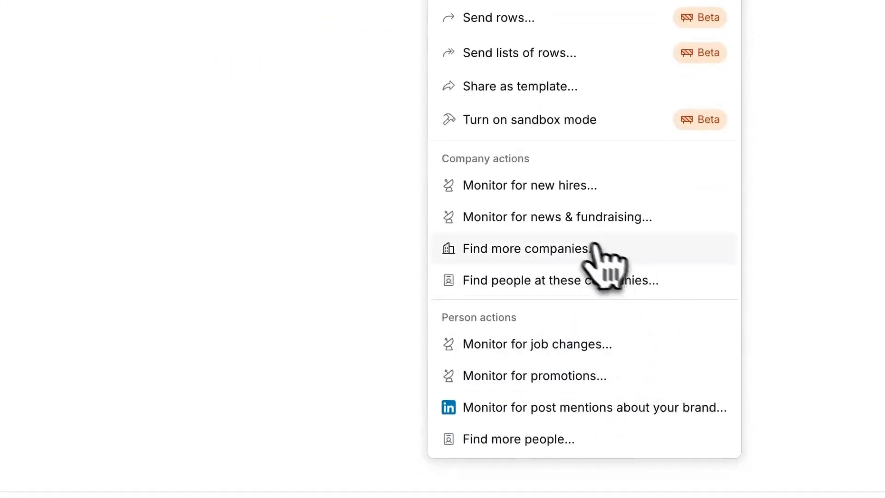
pyautogui.moveTo(604, 217)
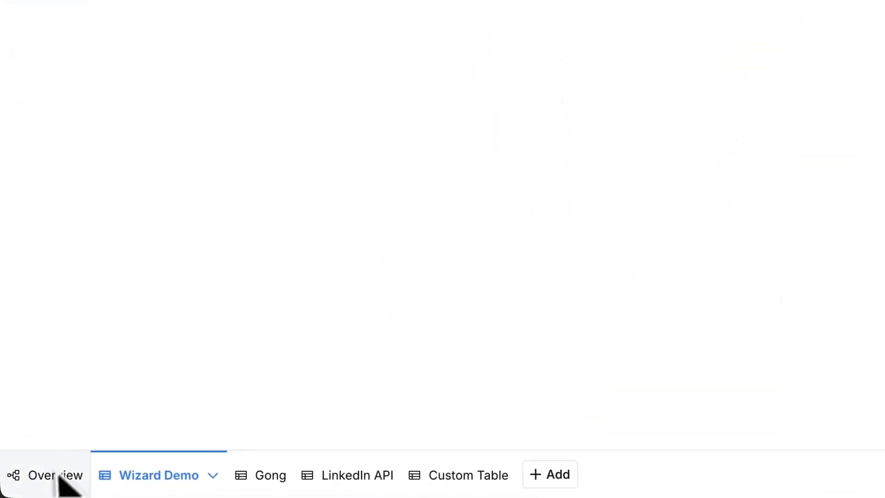
pyautogui.click(54, 475)
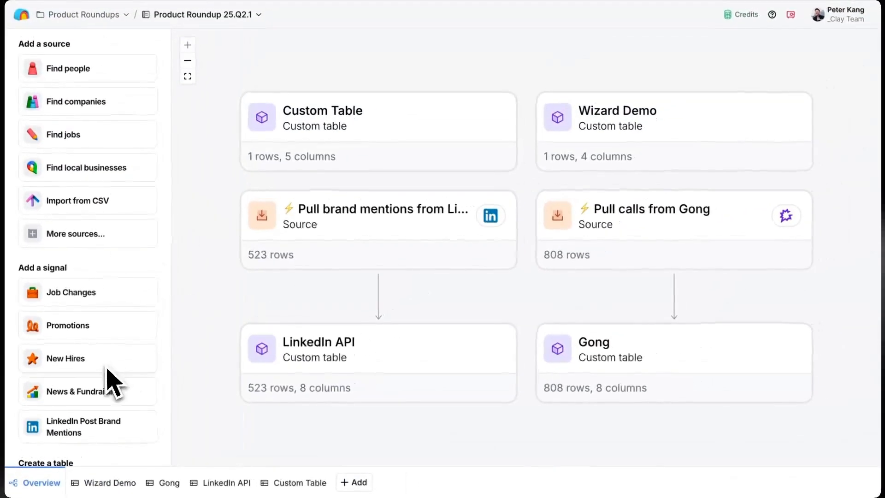
pyautogui.moveTo(132, 339)
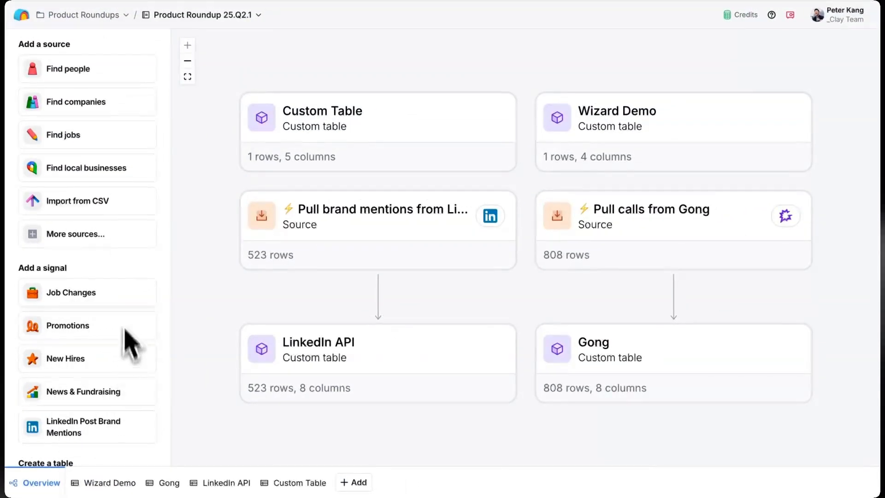
pyautogui.moveTo(70, 297)
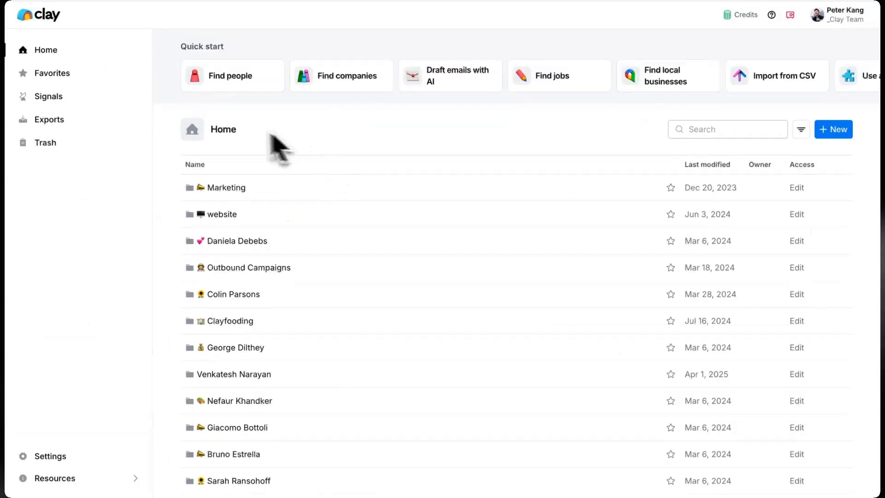
pyautogui.moveTo(178, 153)
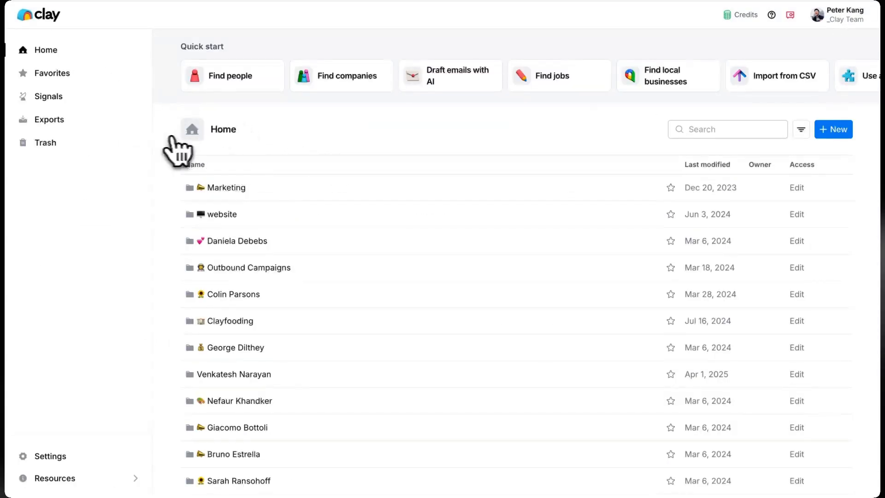
# Review the Signals list and New Hire Trigger options, then start a Promotions signal.
pyautogui.click(48, 96)
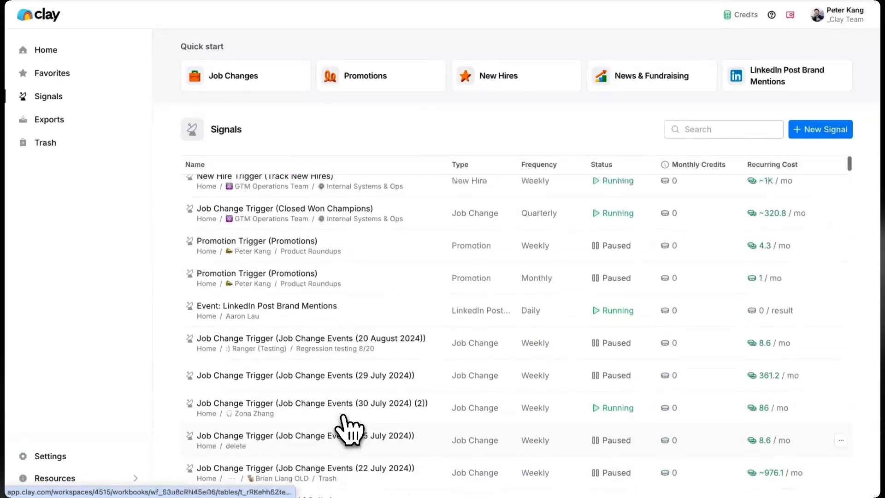
pyautogui.scroll(3)
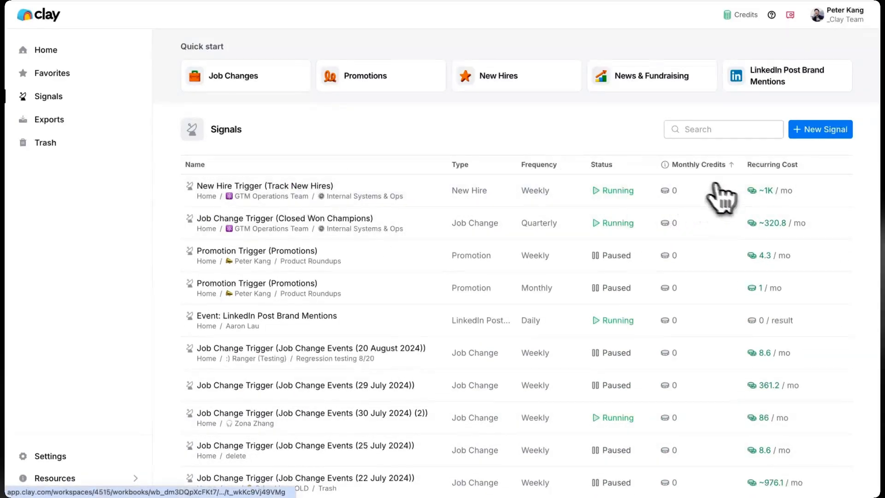
pyautogui.moveTo(766, 209)
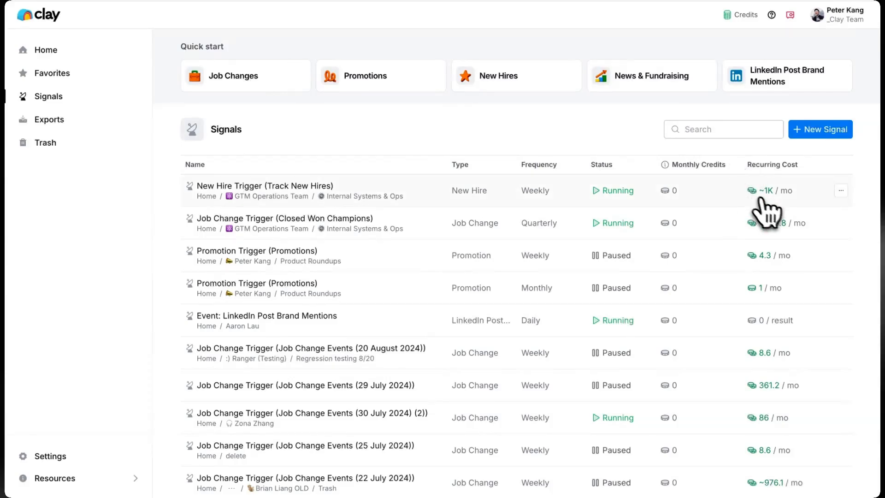
pyautogui.click(841, 190)
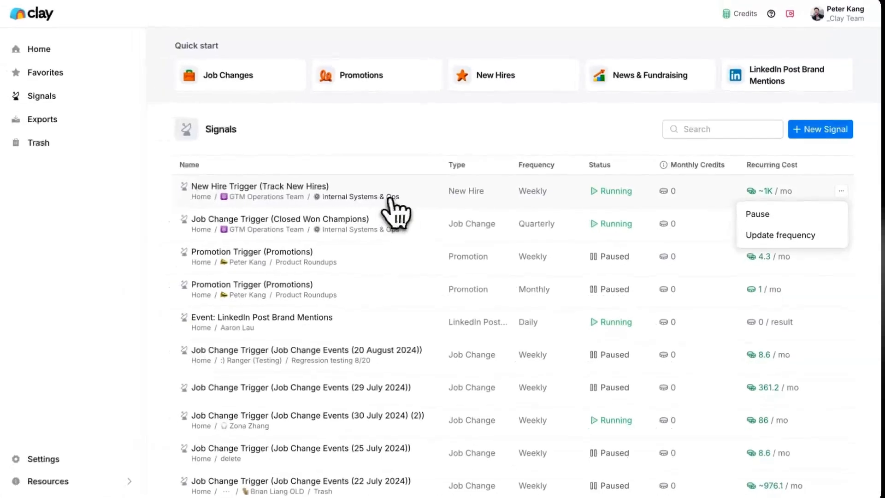
pyautogui.click(418, 152)
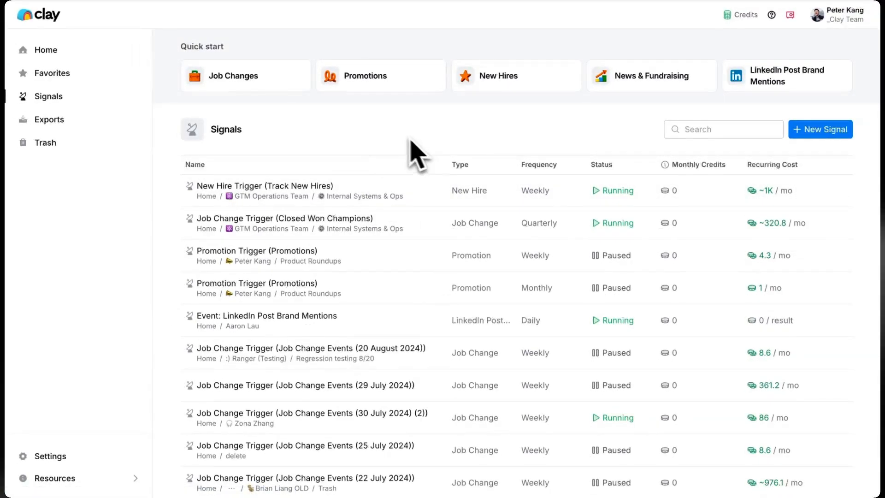
pyautogui.click(366, 75)
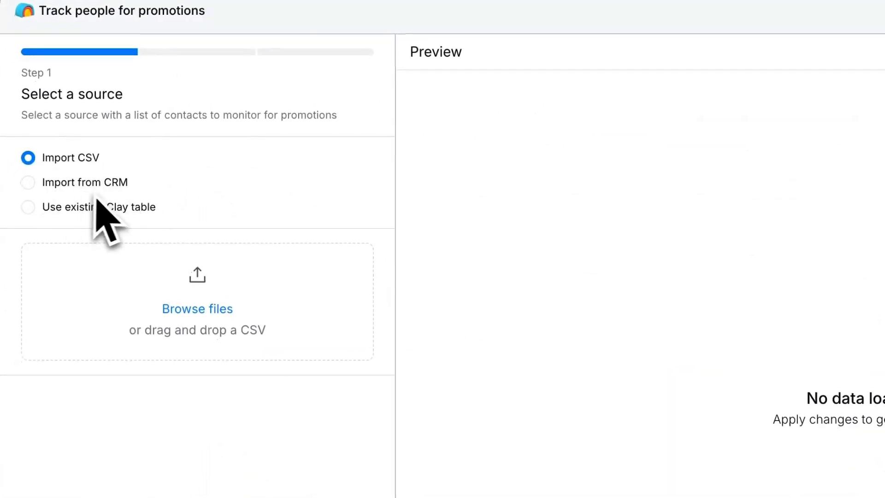
# Use the existing Signals Wizard Demo table as the promotion tracker's contact source.
pyautogui.click(27, 206)
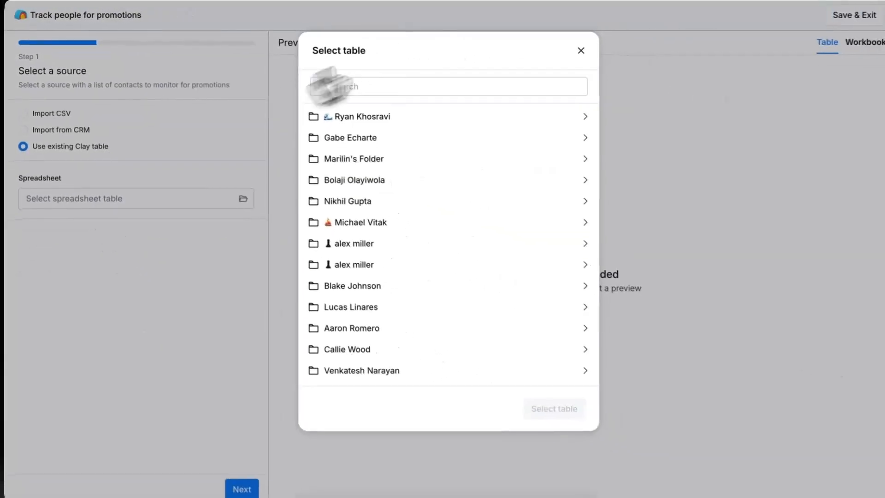
pyautogui.write('wizard')
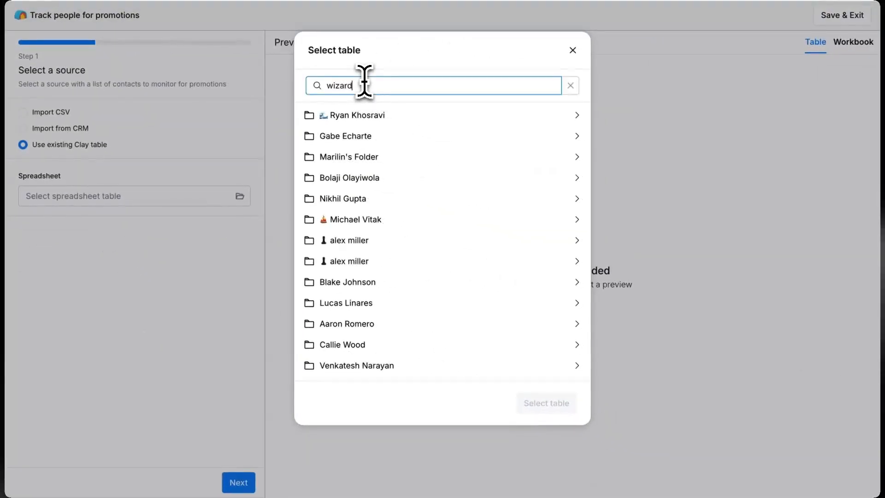
pyautogui.write('demo')
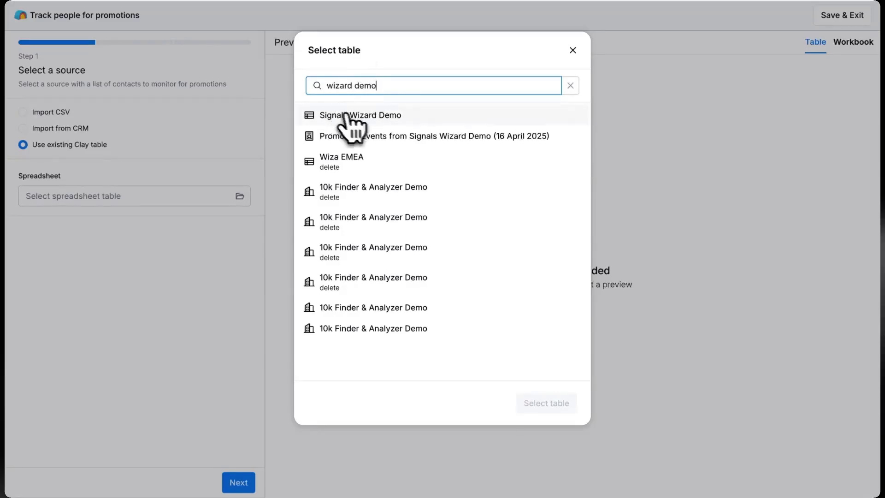
pyautogui.click(360, 116)
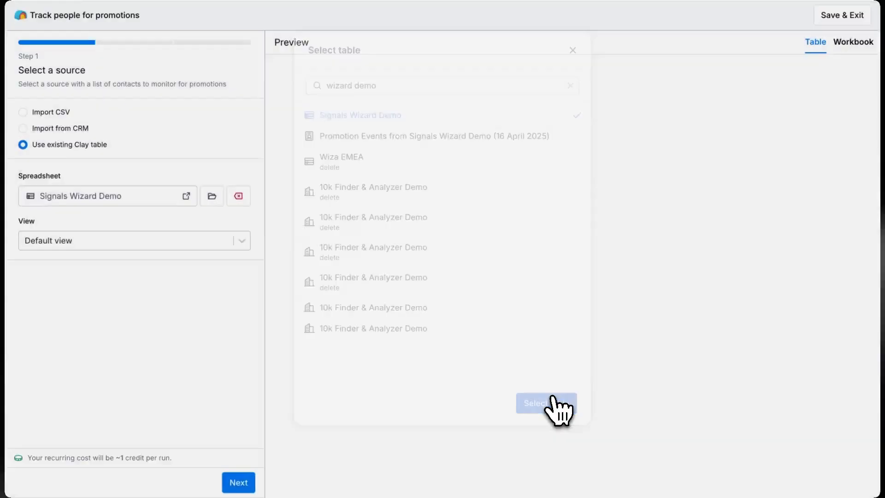
pyautogui.click(546, 403)
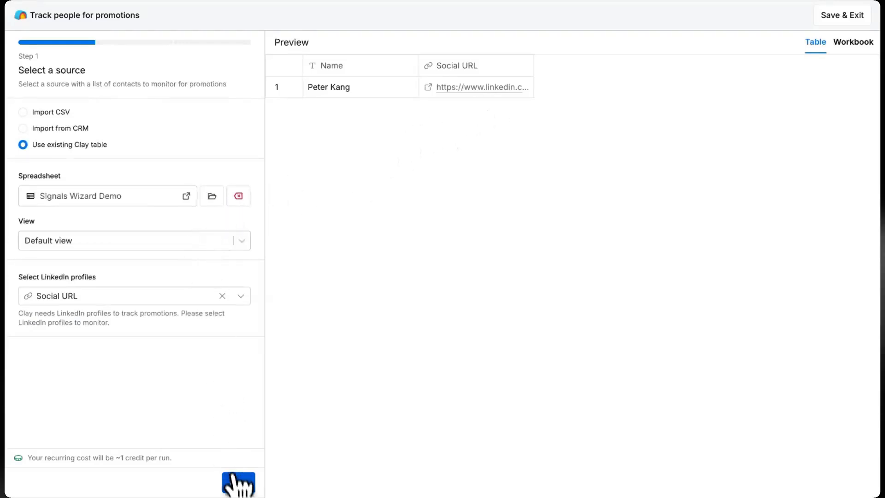
pyautogui.moveTo(427, 222)
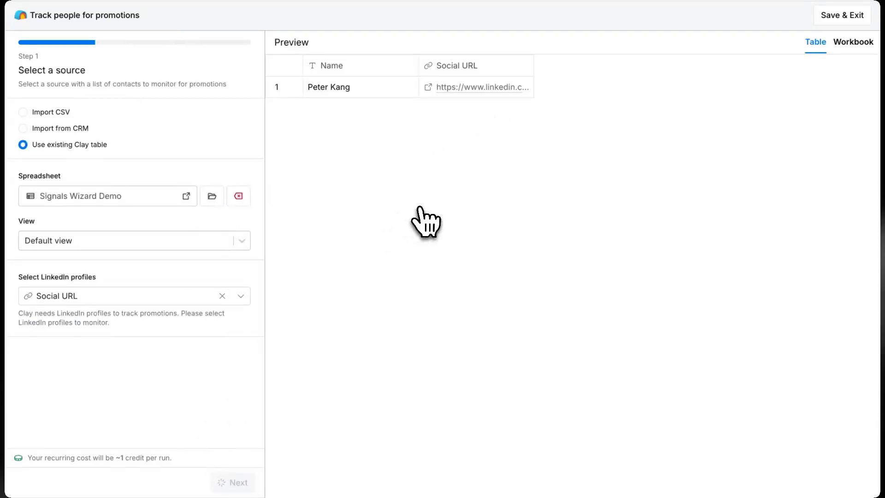
# Set the promotion check's run frequency to Weekly.
pyautogui.click(233, 482)
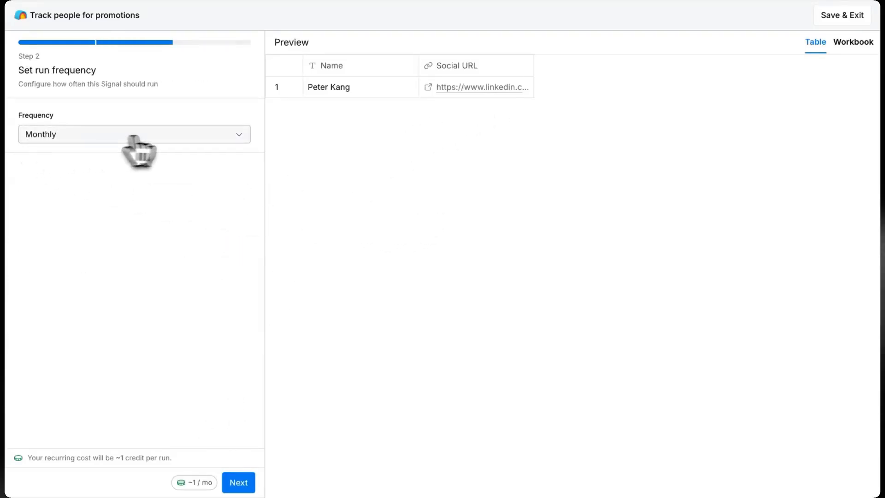
pyautogui.click(133, 134)
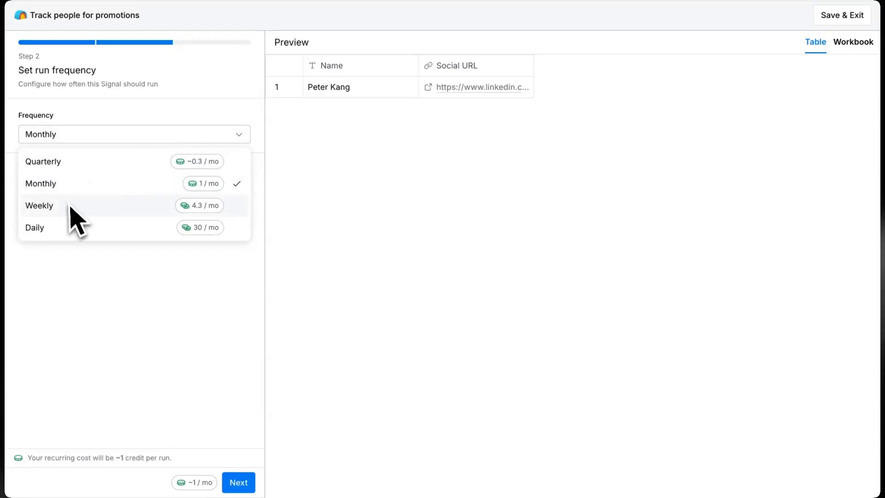
pyautogui.click(40, 205)
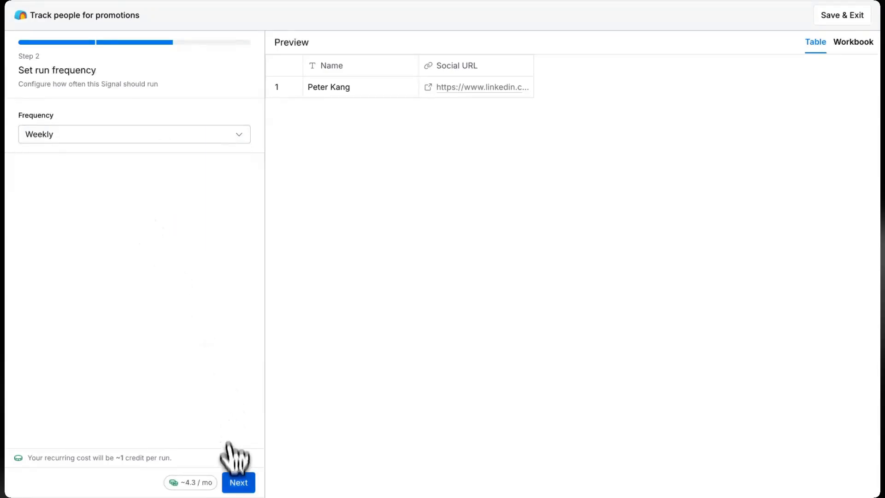
# Move to Configure enrichments and add sample promotion results to the table preview.
pyautogui.click(238, 483)
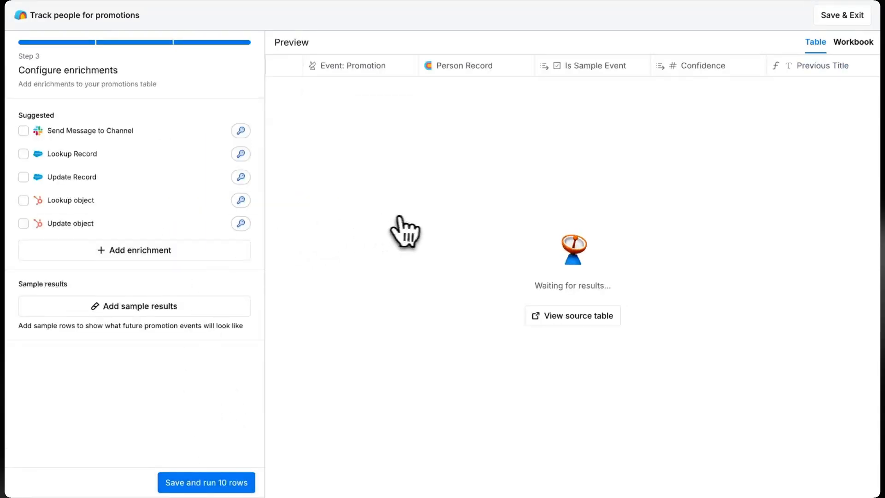
pyautogui.hscroll(3)
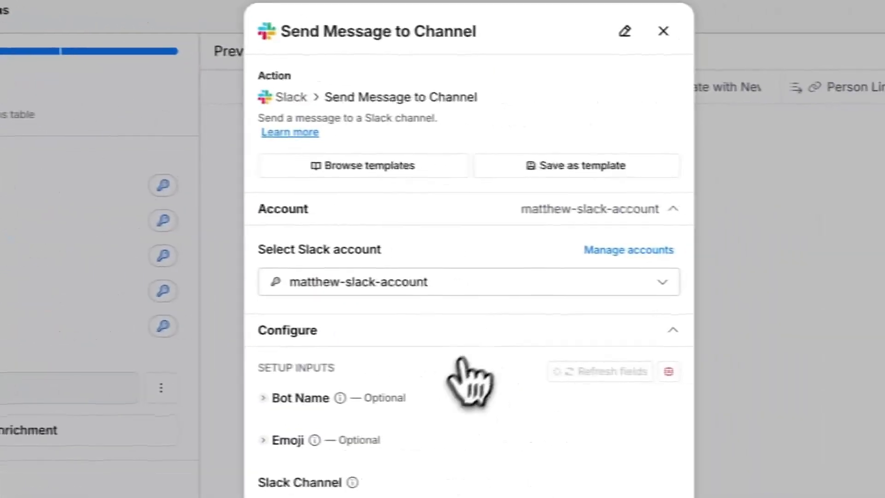
pyautogui.click(663, 31)
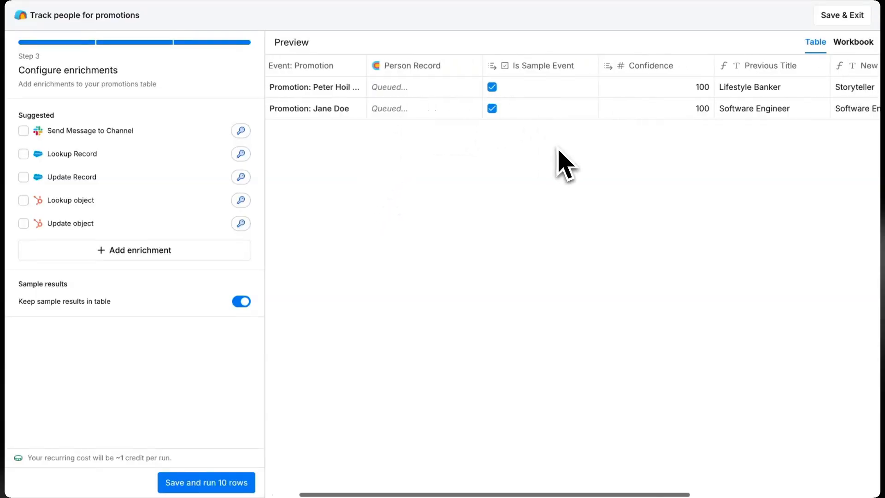
pyautogui.hscroll(3)
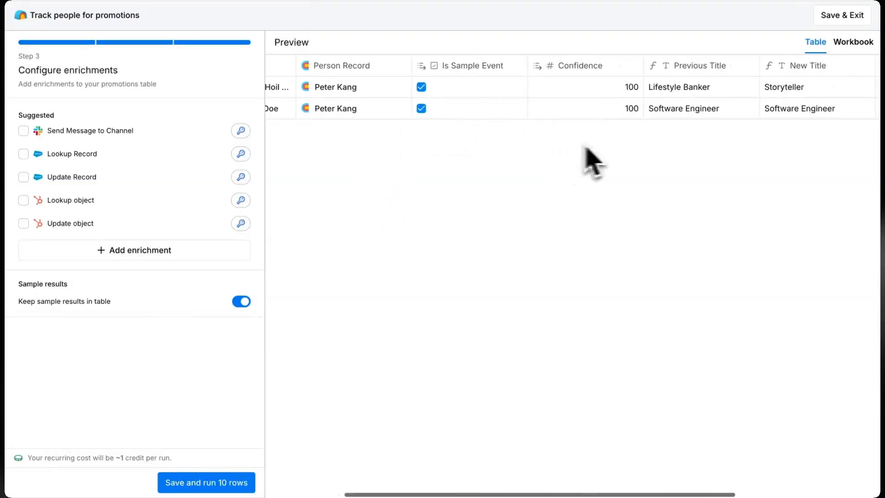
pyautogui.hscroll(3)
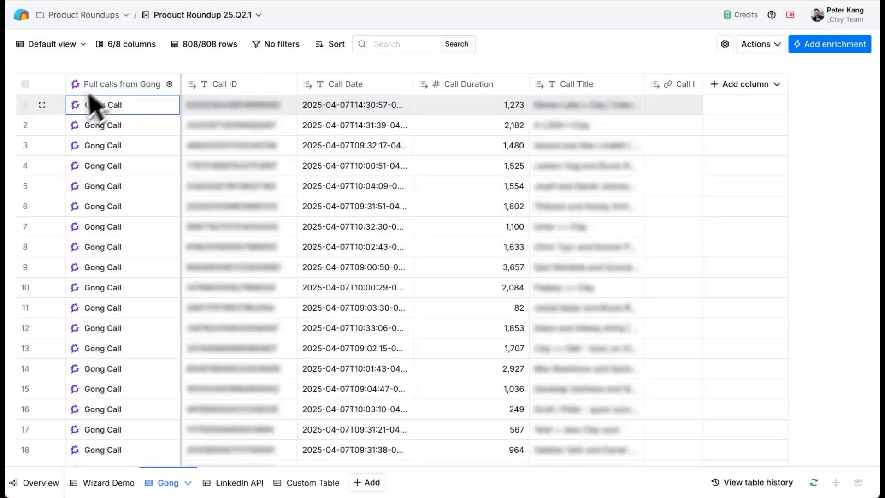
pyautogui.moveTo(136, 136)
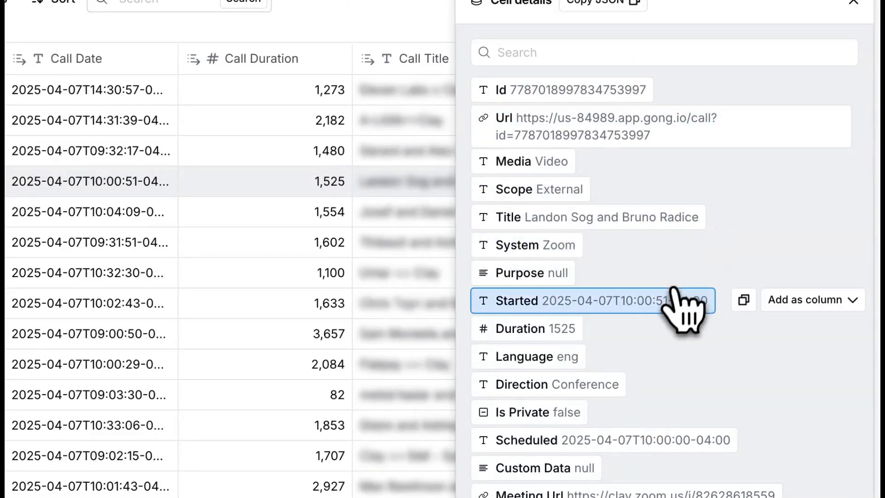
# Submit a Pull calls from Gong source with no user id, start or end date.
pyautogui.click(749, 54)
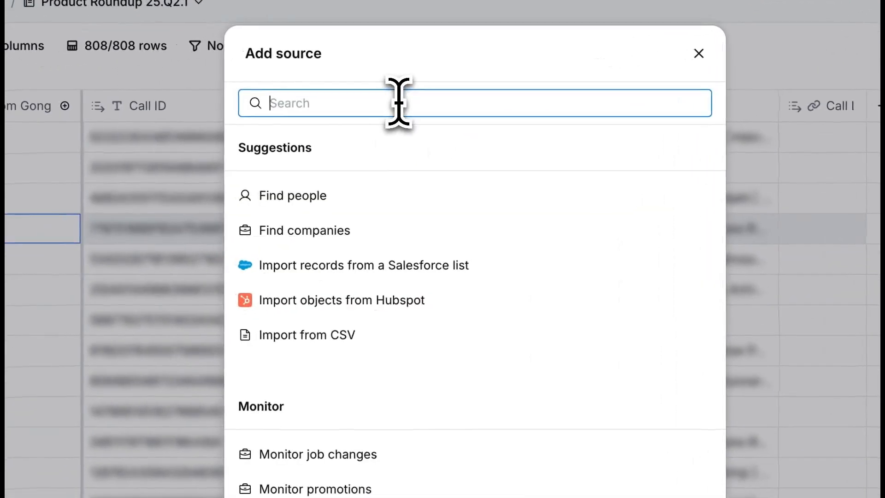
pyautogui.write('gong')
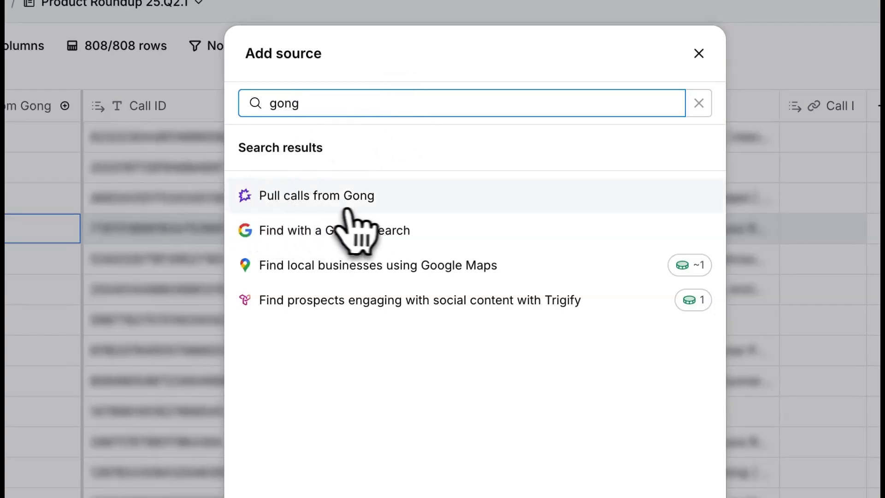
pyautogui.click(316, 196)
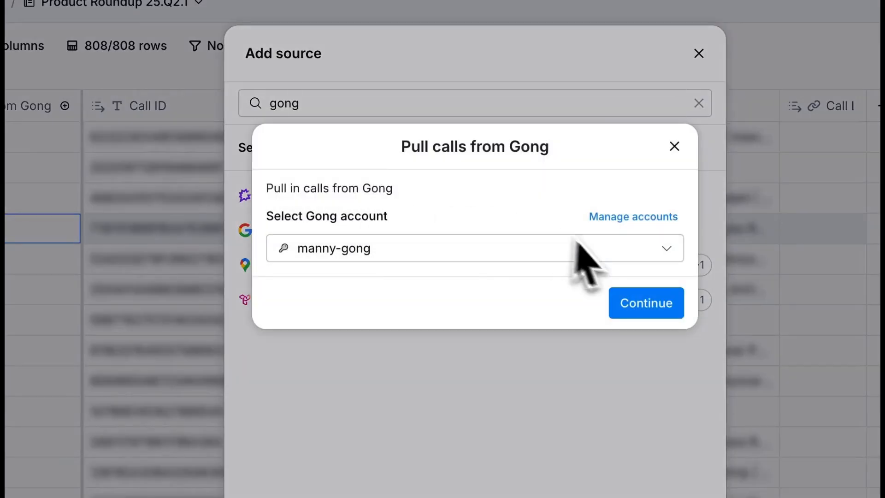
pyautogui.click(646, 302)
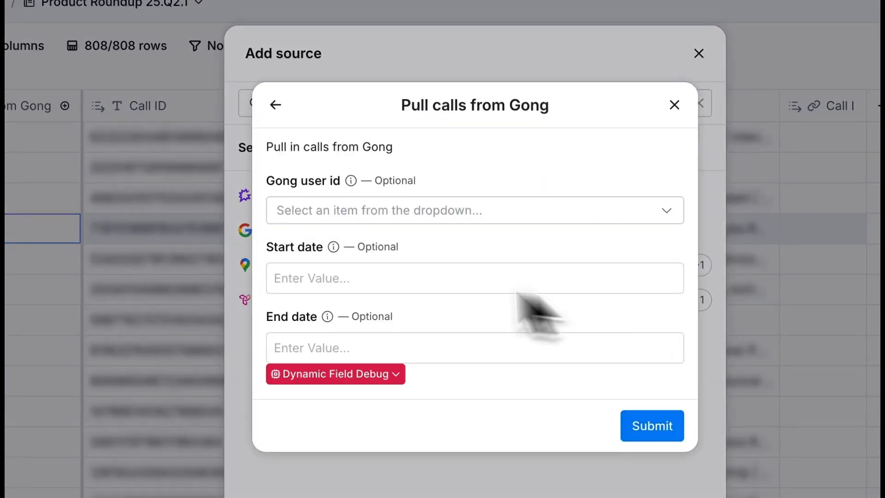
pyautogui.moveTo(336, 277)
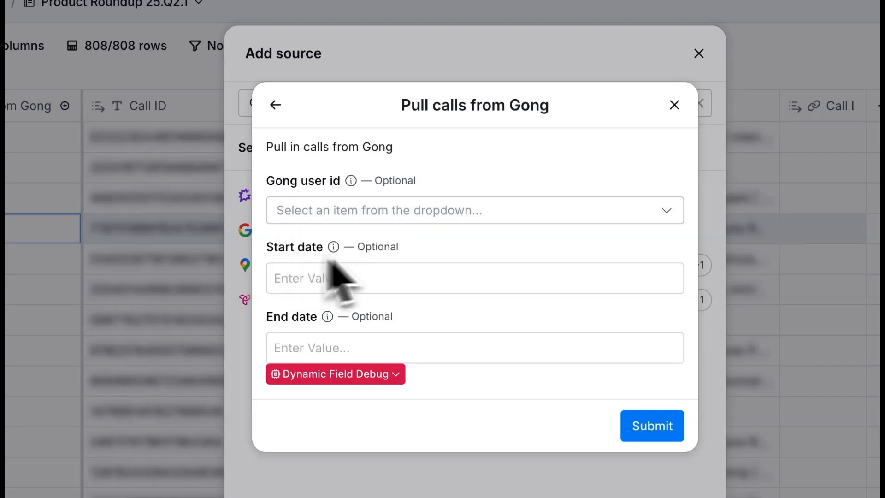
pyautogui.moveTo(435, 339)
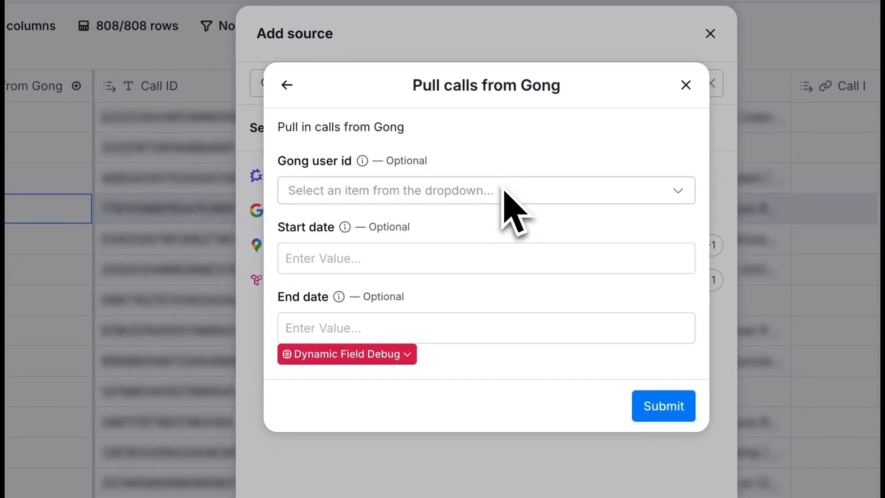
pyautogui.write('peter')
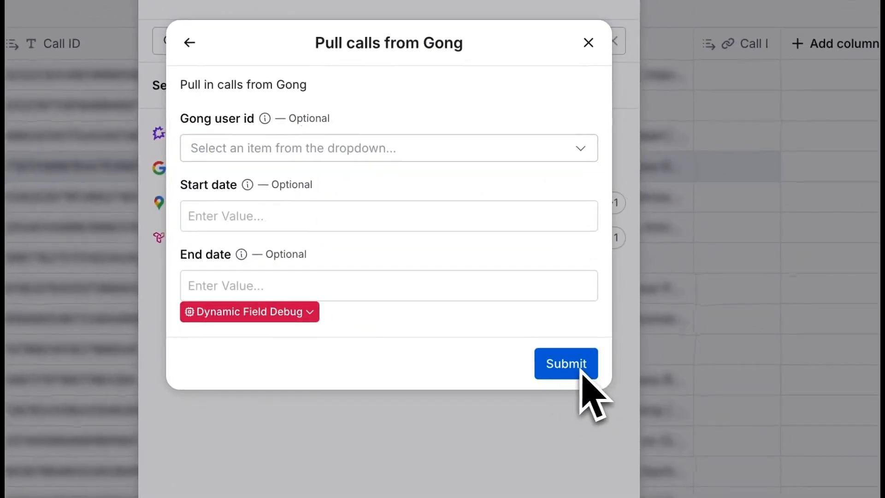
pyautogui.click(566, 363)
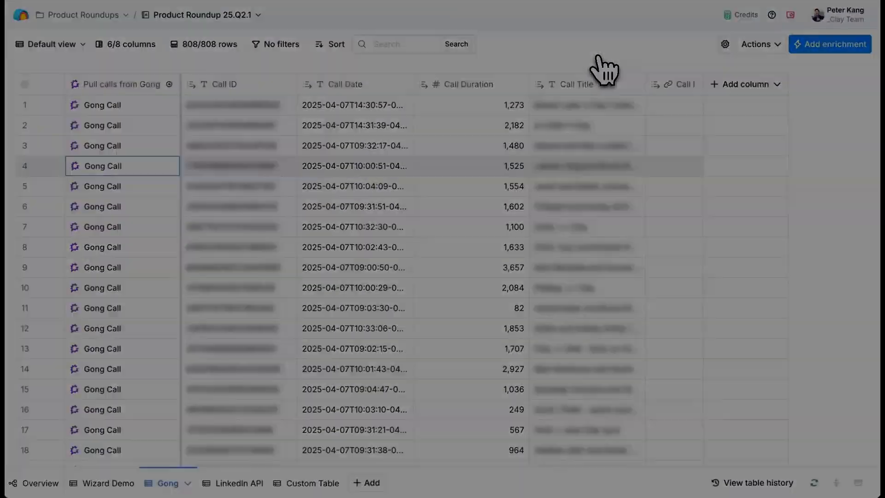
# Add a Get call transcript column using Call ID, with Auto-update off, and save it.
pyautogui.click(830, 44)
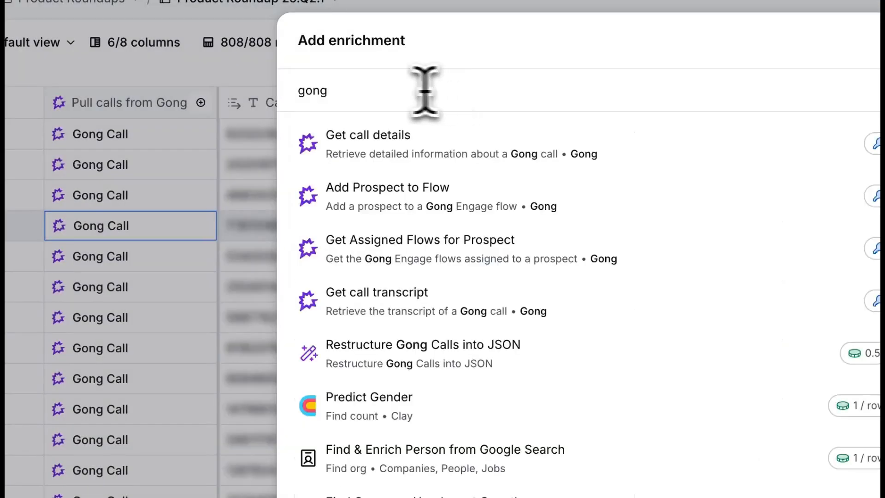
pyautogui.moveTo(277, 226)
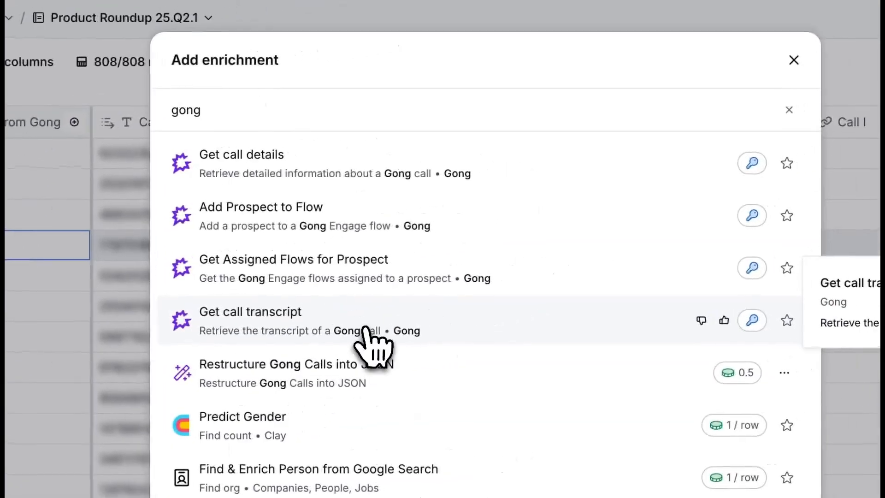
pyautogui.click(250, 312)
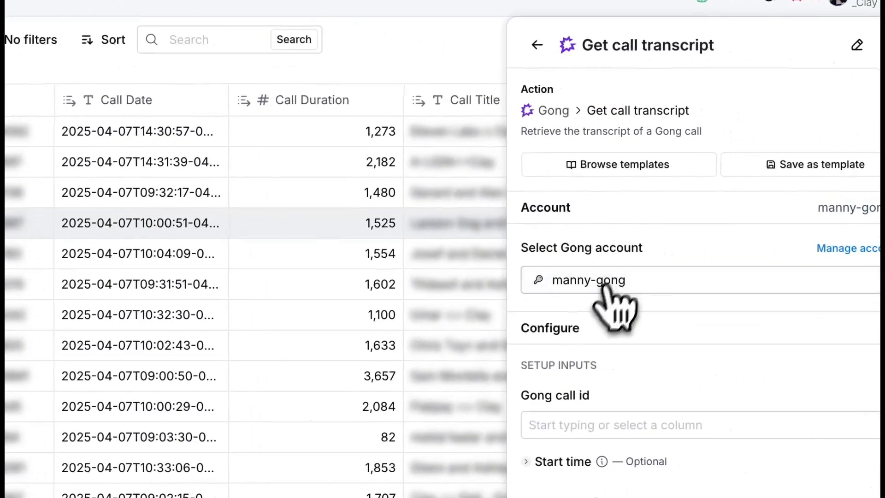
pyautogui.click(665, 425)
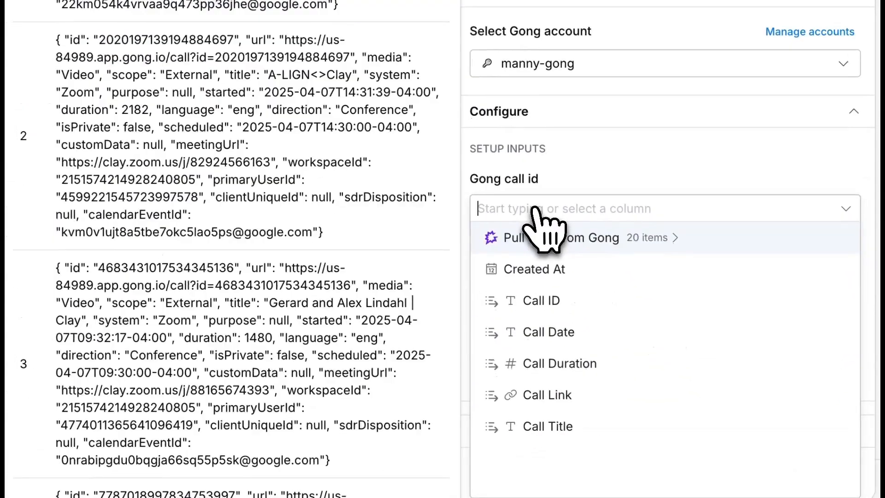
pyautogui.click(541, 300)
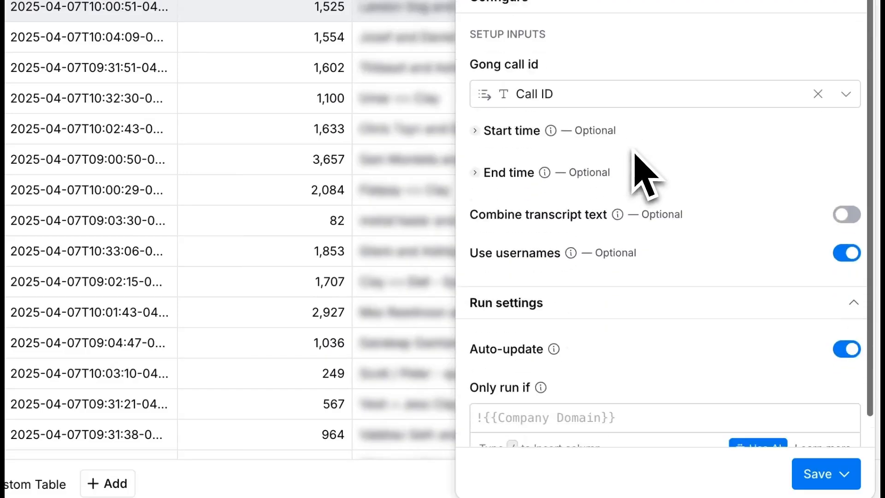
pyautogui.click(847, 349)
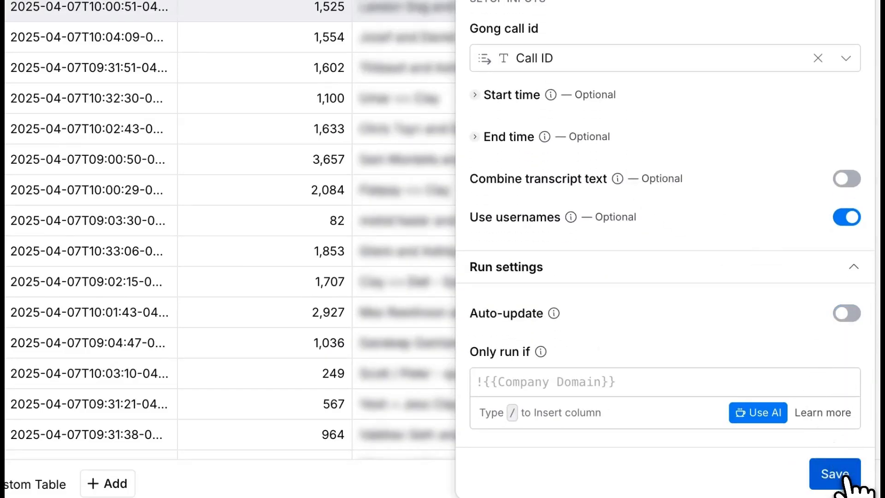
pyautogui.click(835, 473)
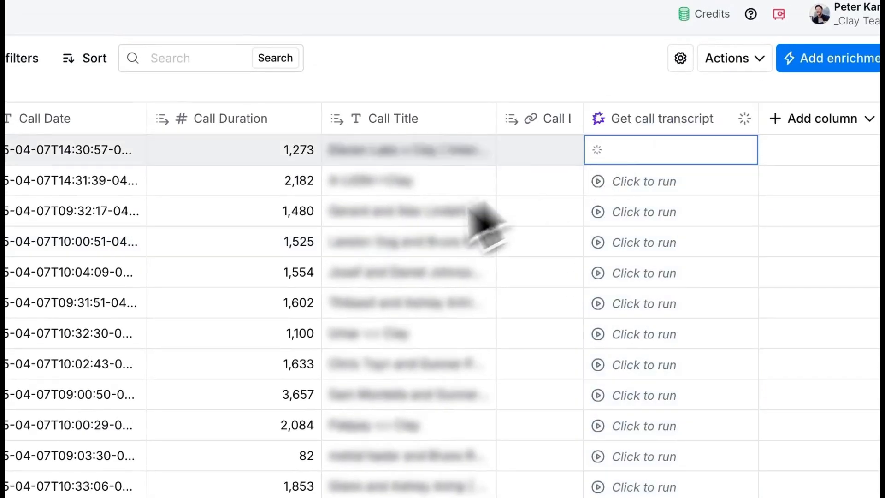
# View the first call's transcript result and reopen the column's settings.
pyautogui.click(670, 149)
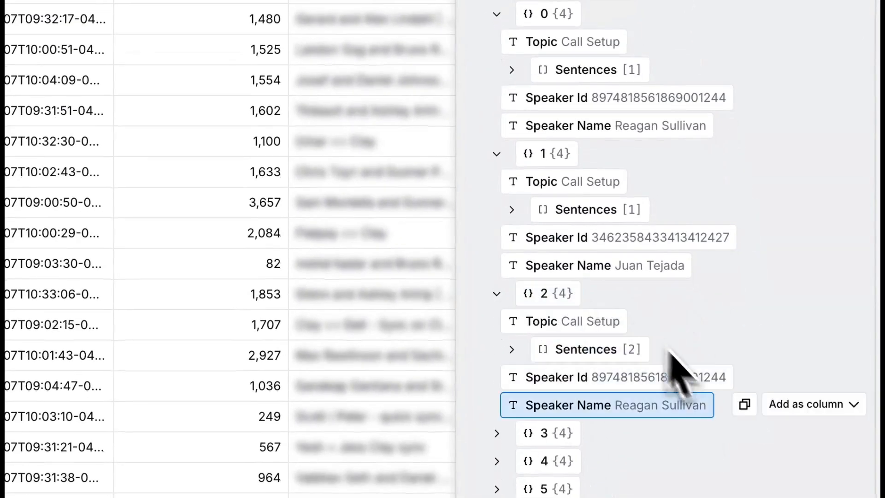
pyautogui.rightClick(628, 88)
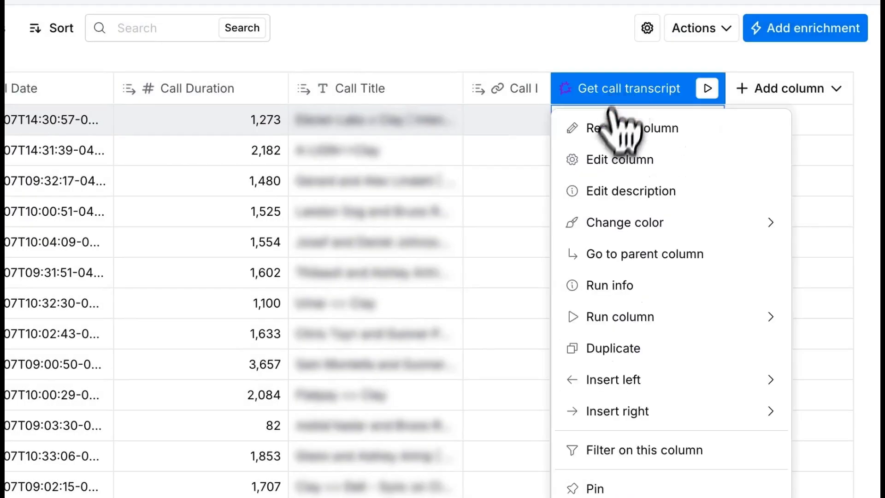
pyautogui.click(620, 159)
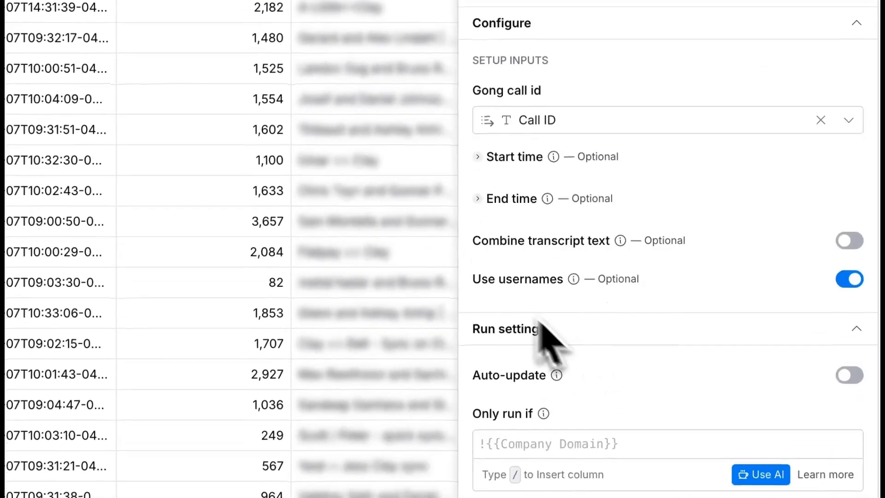
pyautogui.moveTo(601, 243)
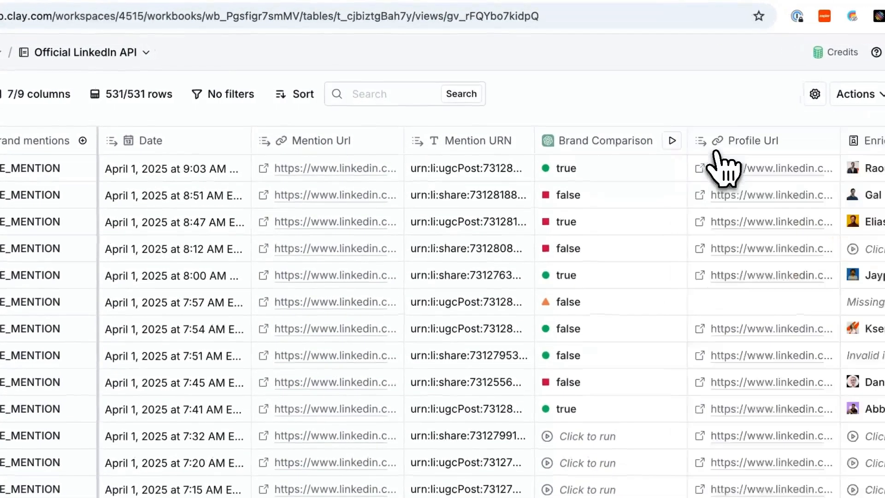
# Submit a LinkedIn brand mentions pull for organization 13018048, limited to Share Mentions.
pyautogui.write('linke')
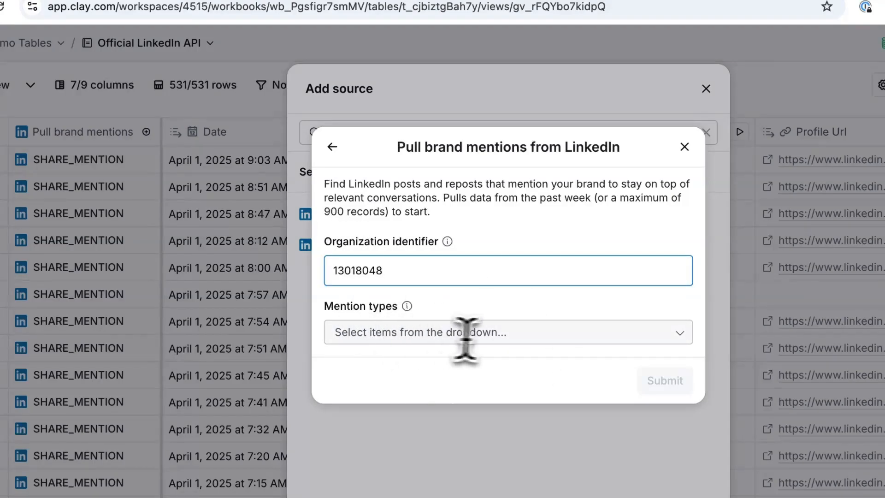
pyautogui.click(508, 332)
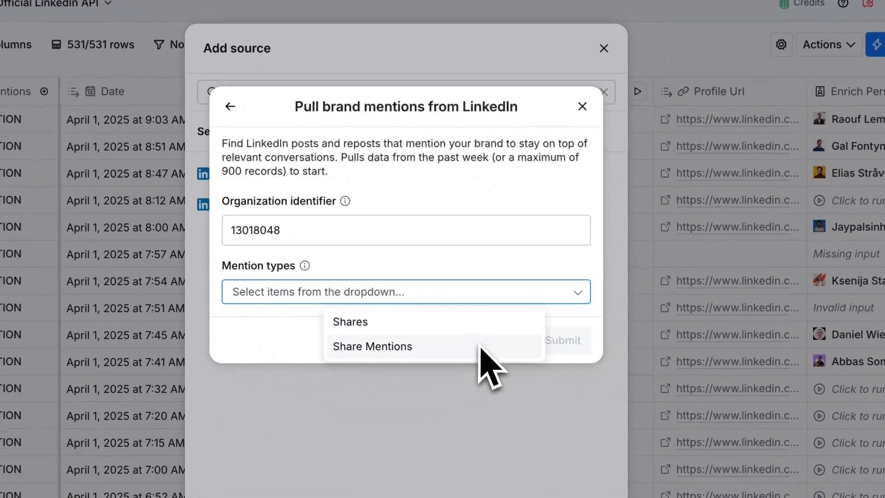
pyautogui.click(373, 346)
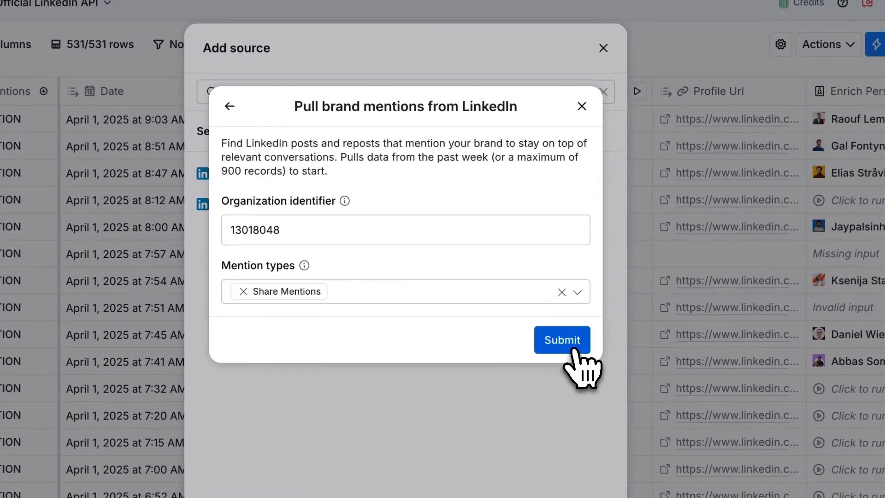
pyautogui.click(562, 340)
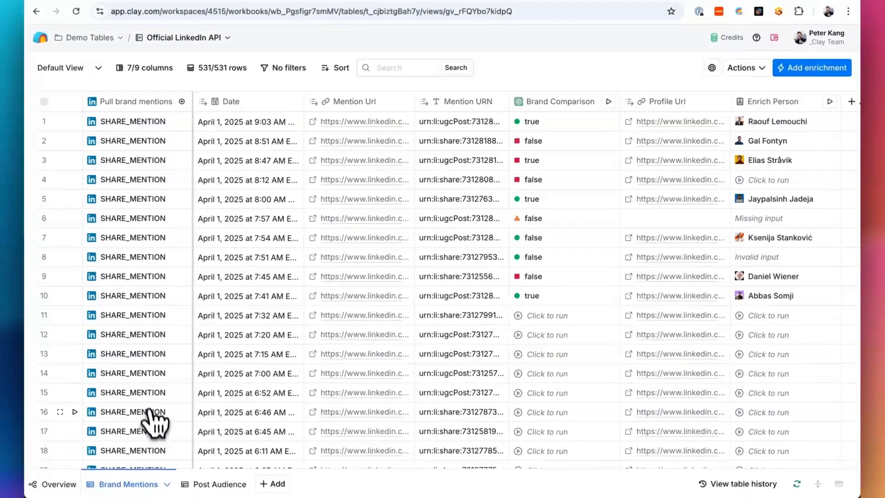
pyautogui.moveTo(574, 127)
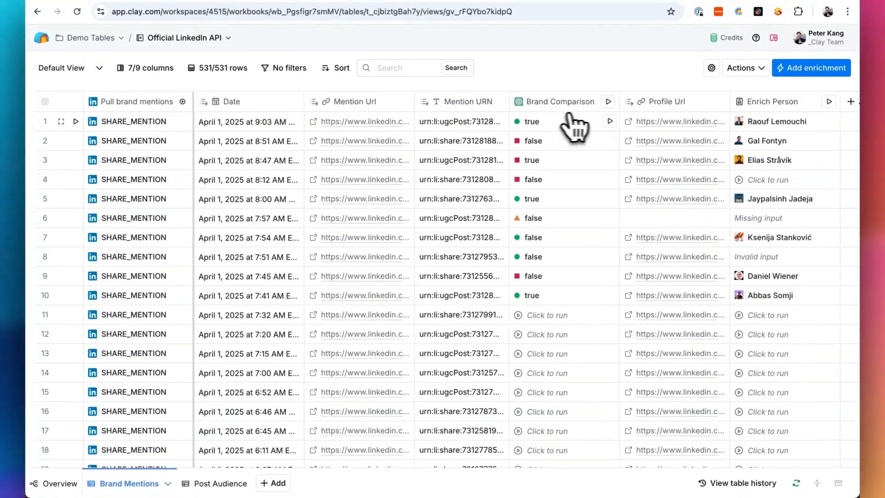
pyautogui.moveTo(572, 417)
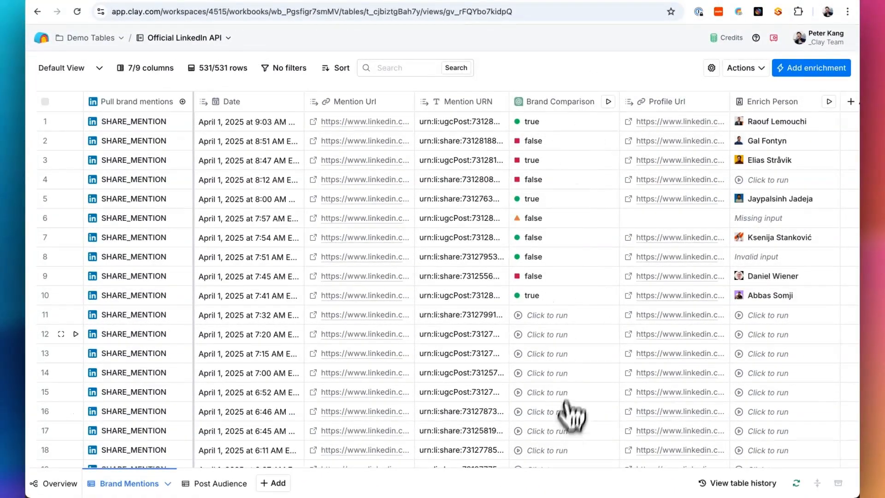
pyautogui.moveTo(810, 121)
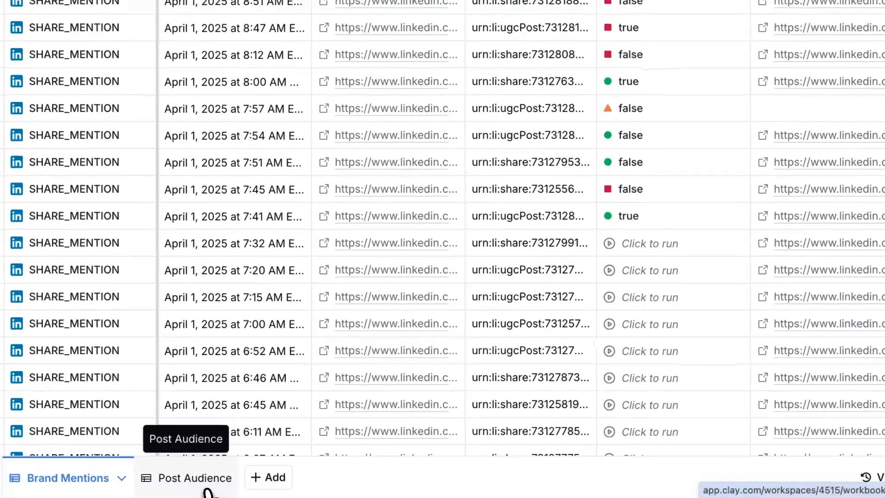
# Open the Post Audience table and choose the Find post audiences on LinkedIn source.
pyautogui.click(194, 478)
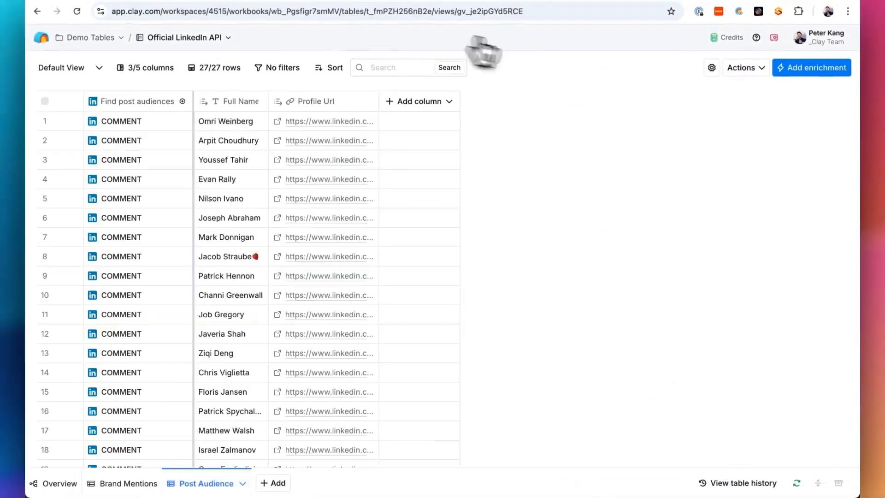
pyautogui.click(742, 68)
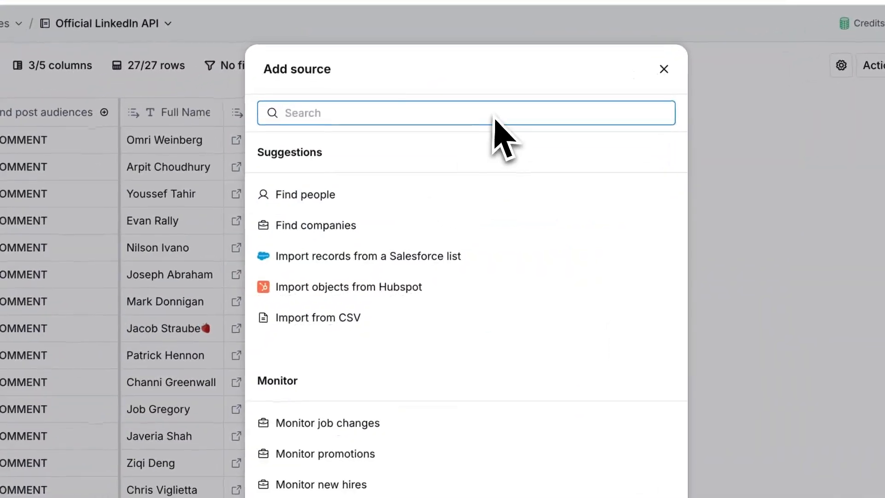
pyautogui.write('linkedin')
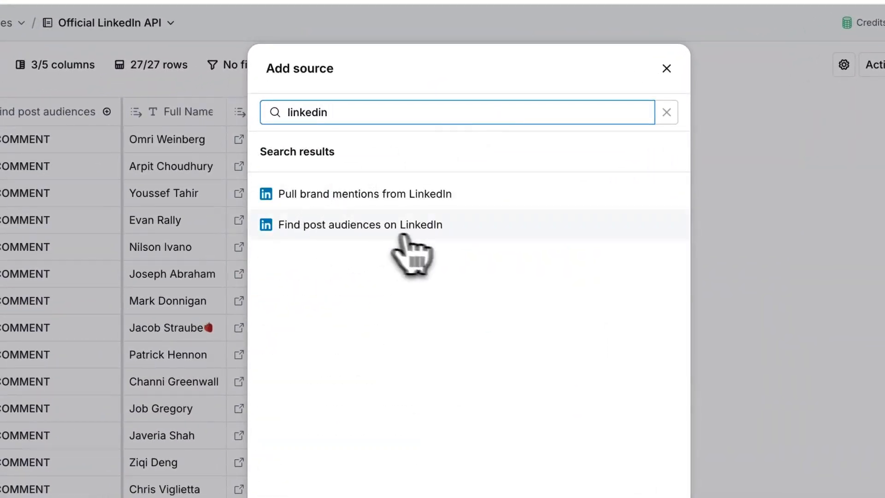
pyautogui.click(357, 224)
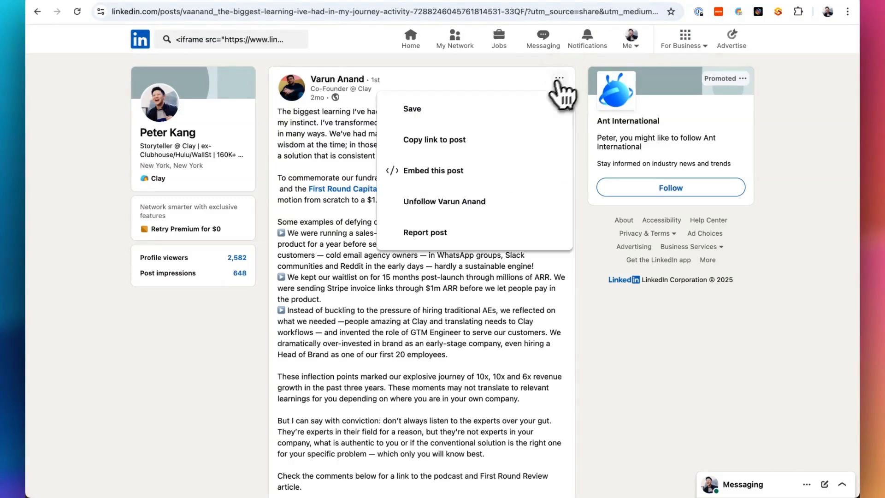
# Choose Embed this post on the biggest-learning LinkedIn post to get its embed code.
pyautogui.click(433, 170)
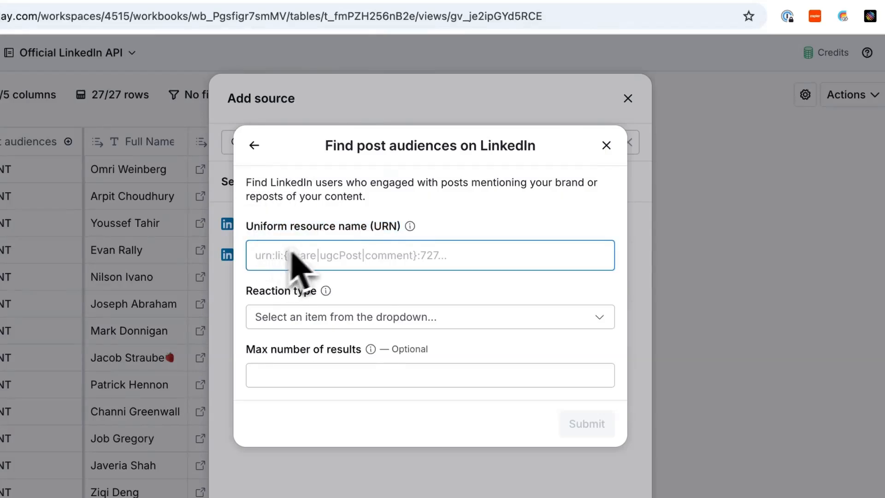
pyautogui.write('<iframe src="https://www.linkedin.com/embed/feed/update/urn:li:share:7288246043522056193?collapsed=1" height="399" width="504" frameborder="0" allowfullscreen="" title="Embedded post"></iframe>')
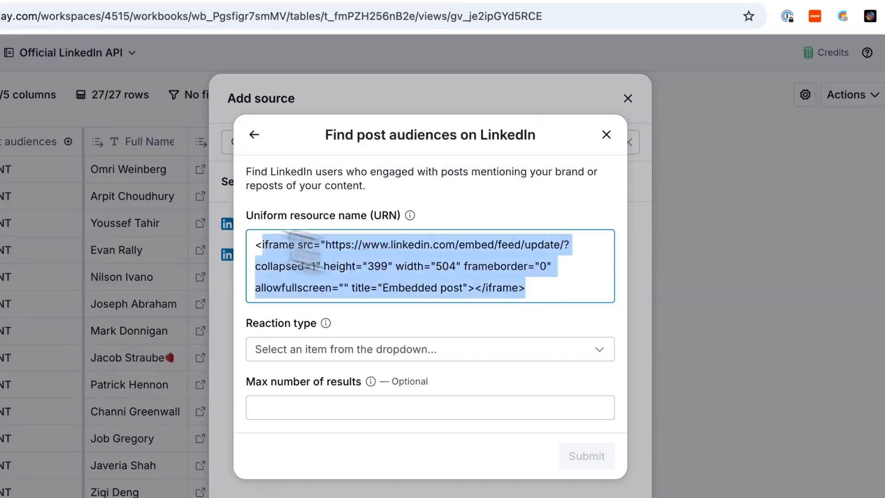
pyautogui.write('urn:li:share:7288246043522056193')
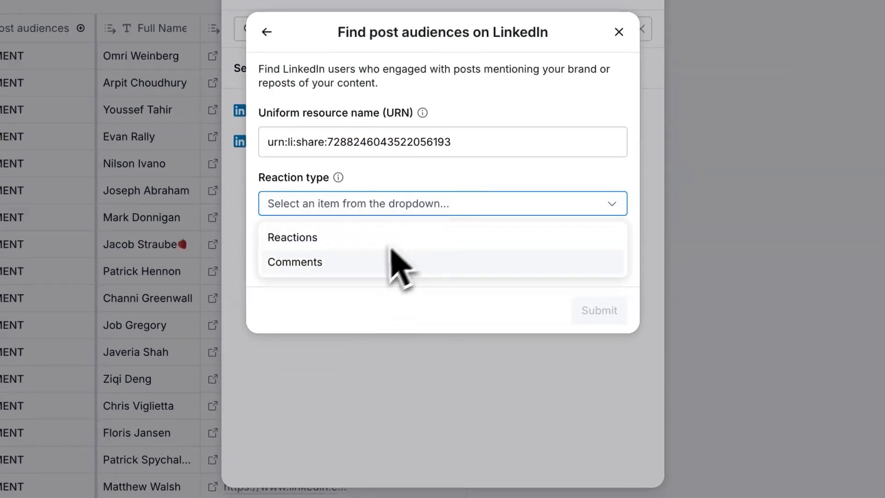
pyautogui.click(294, 261)
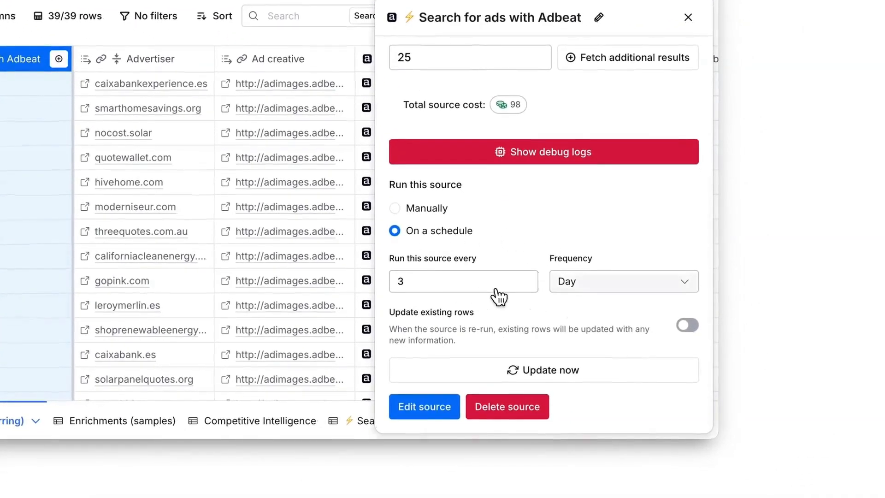
# Close the Adbeat source panel and scroll through the found ads with spend and scores.
pyautogui.click(688, 18)
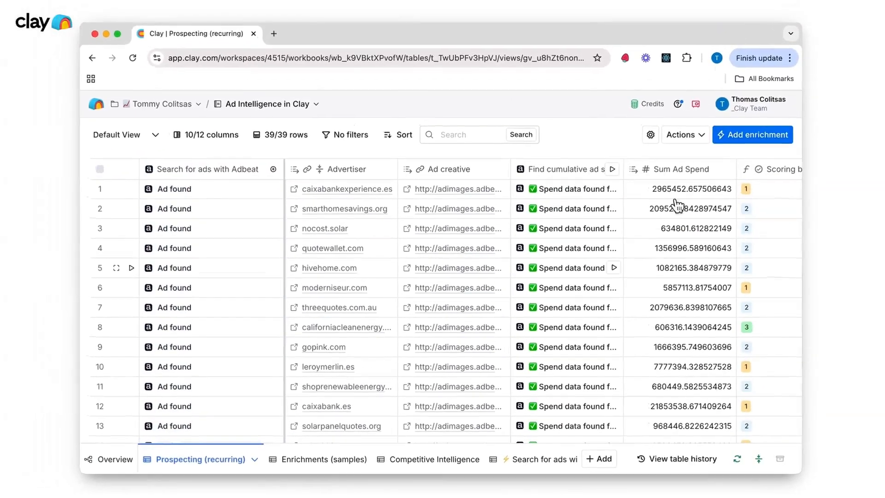
pyautogui.scroll(-3)
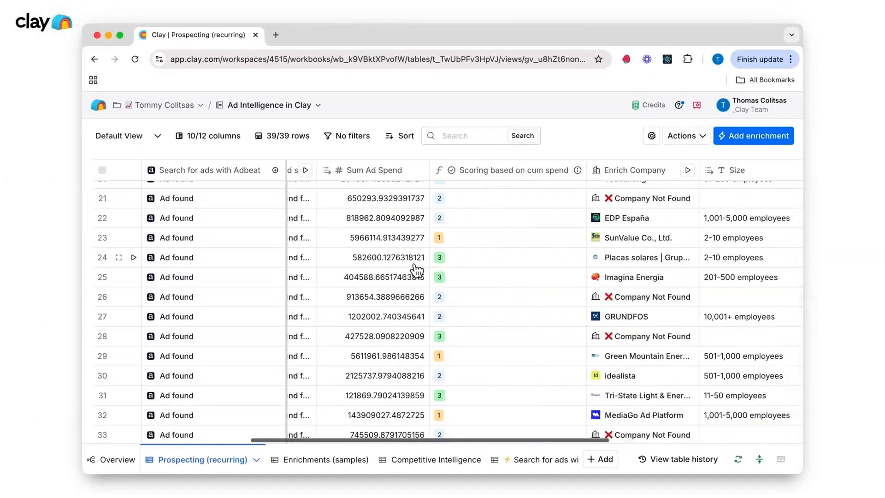
# Inspect yahoo.com's Adbeat ads, first found ad, and media mix cell details.
pyautogui.click(752, 136)
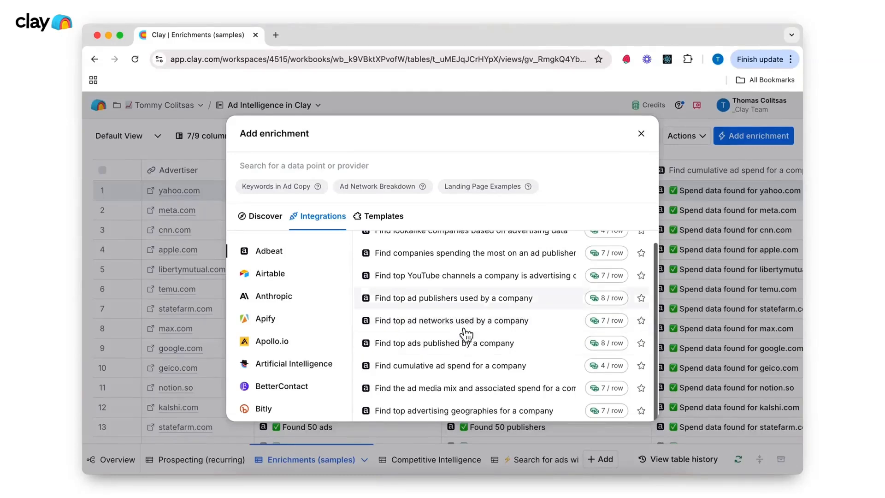
pyautogui.click(640, 133)
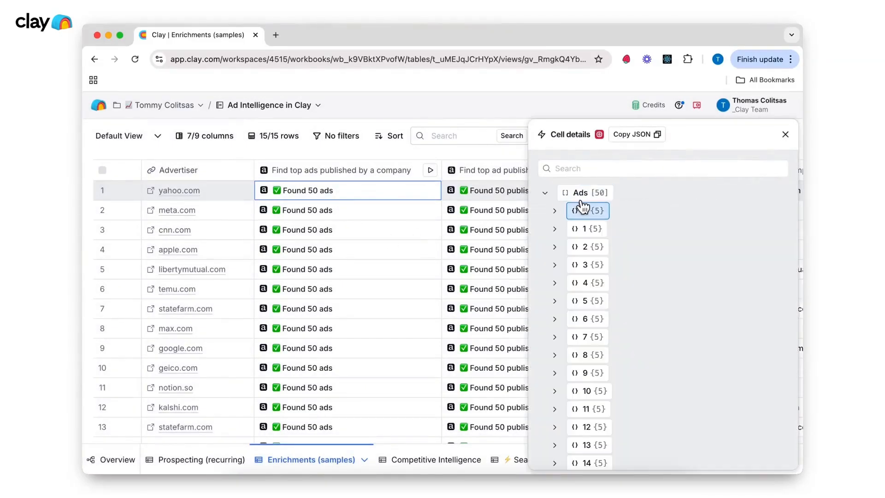
pyautogui.click(555, 210)
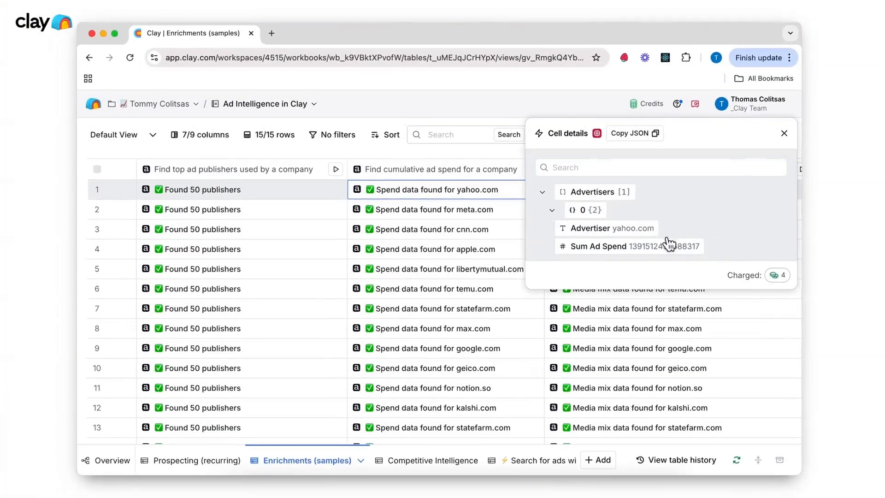
pyautogui.click(468, 190)
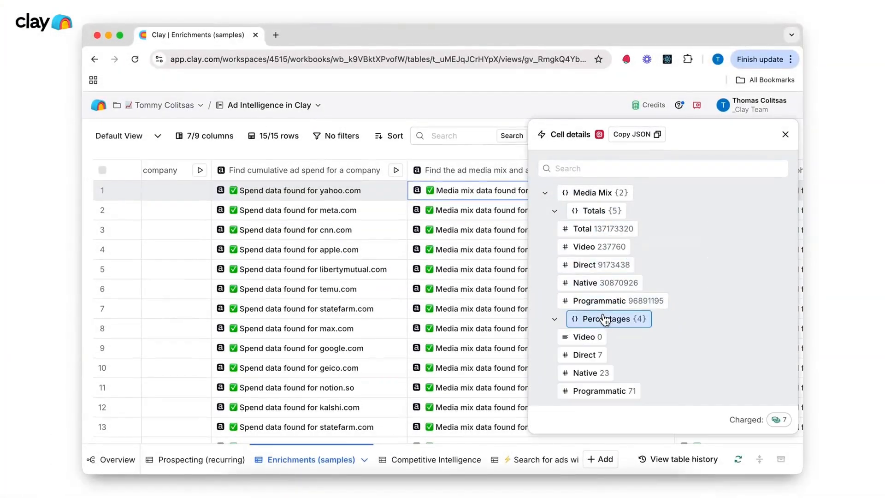
# Review the Search for ads with Adbeat settings in the Competitive Intelligence table.
pyautogui.click(545, 459)
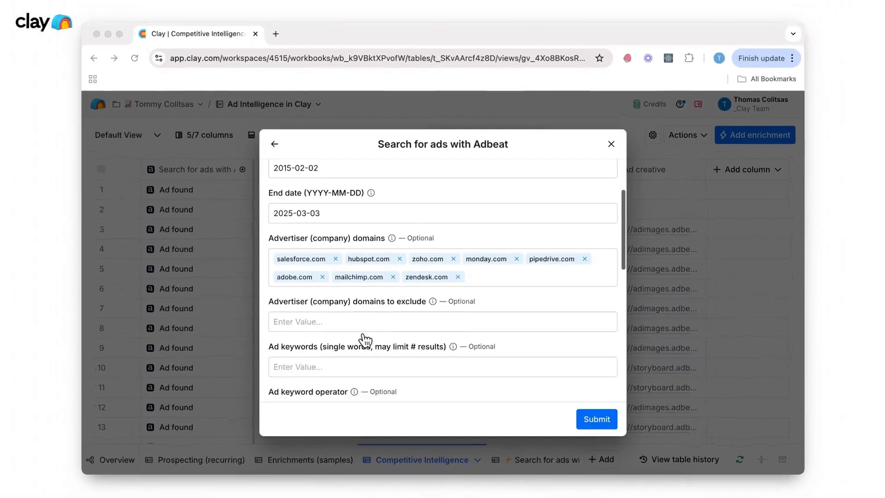
pyautogui.scroll(-3)
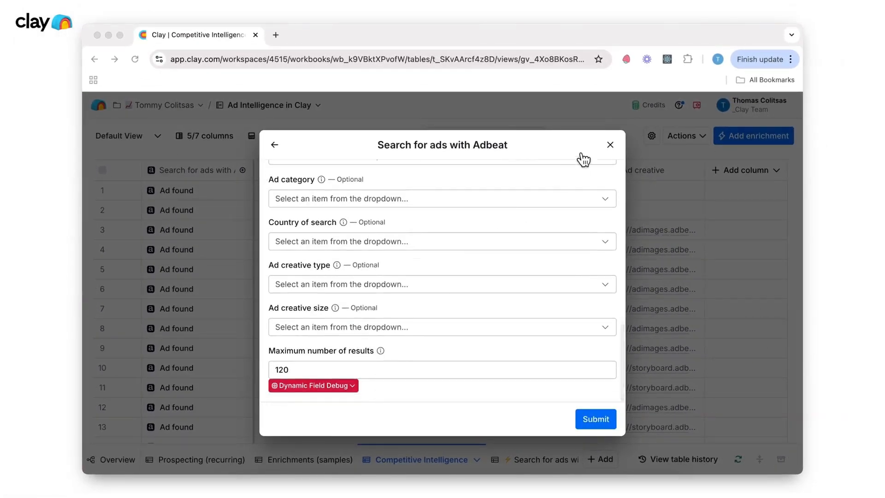
pyautogui.click(595, 419)
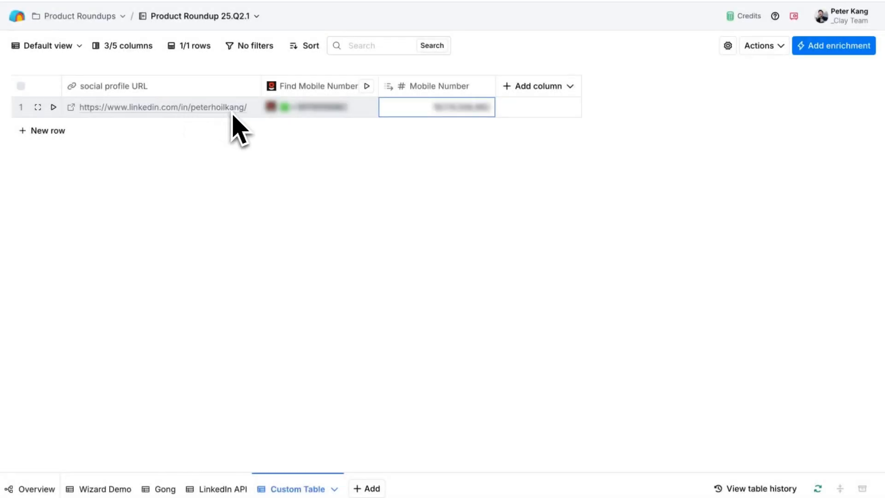
pyautogui.moveTo(452, 124)
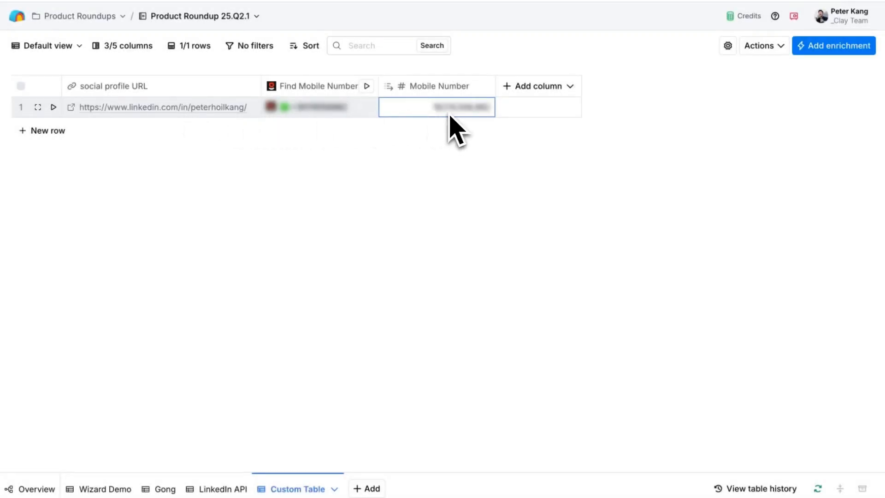
# Search enrichments for Upcell and view the Find Mobile Phone (US and Canada) waterfall.
pyautogui.click(835, 46)
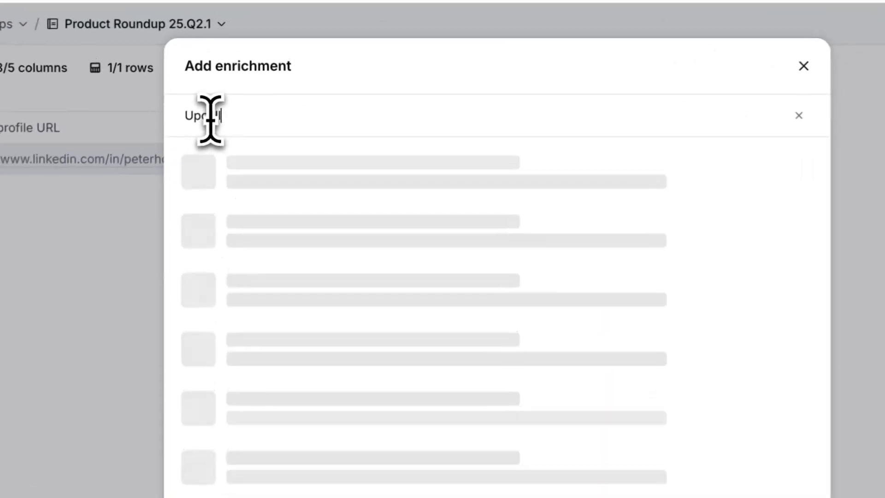
pyautogui.write('Upcell')
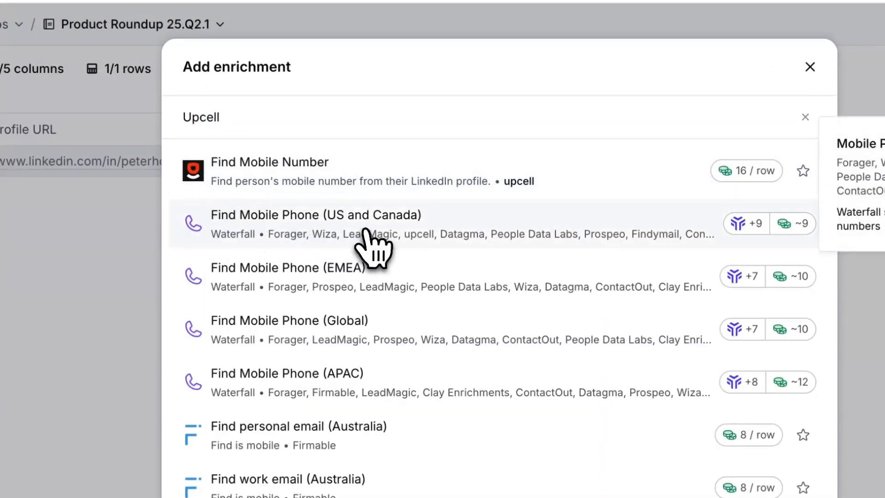
pyautogui.click(315, 215)
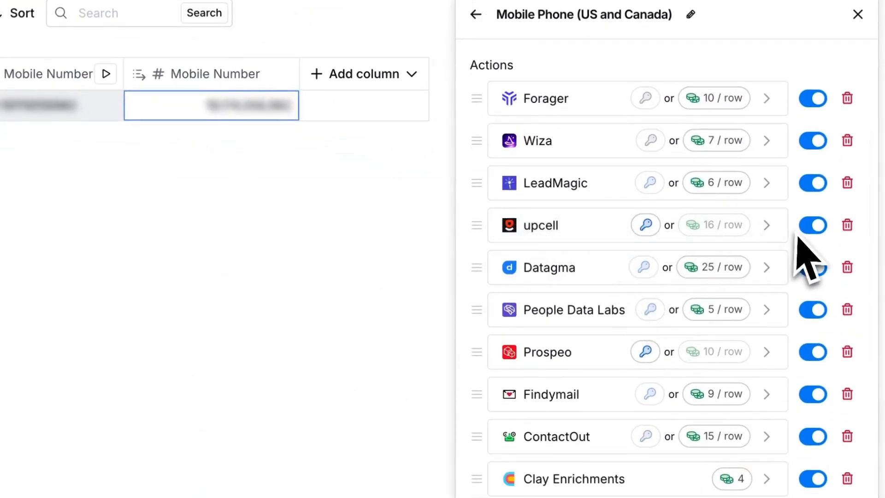
pyautogui.scroll(-3)
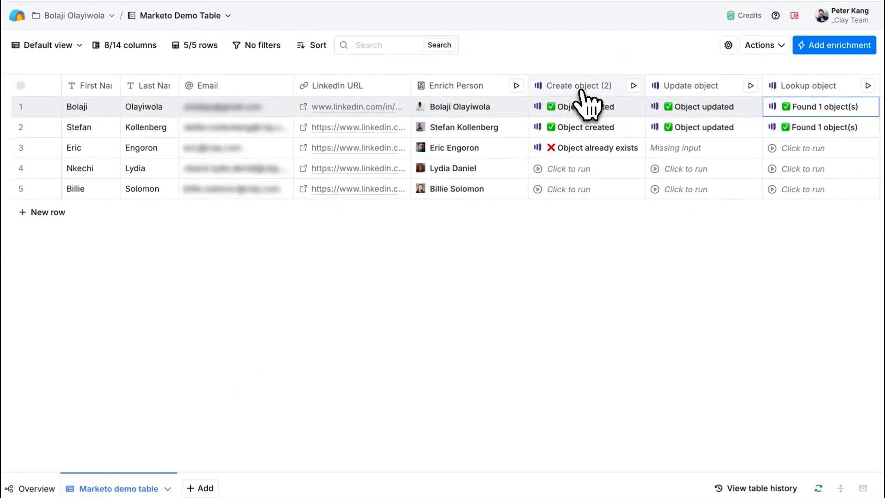
# Review the Create object column as a Person mapping Email, First Name and Last Name.
pyautogui.click(579, 85)
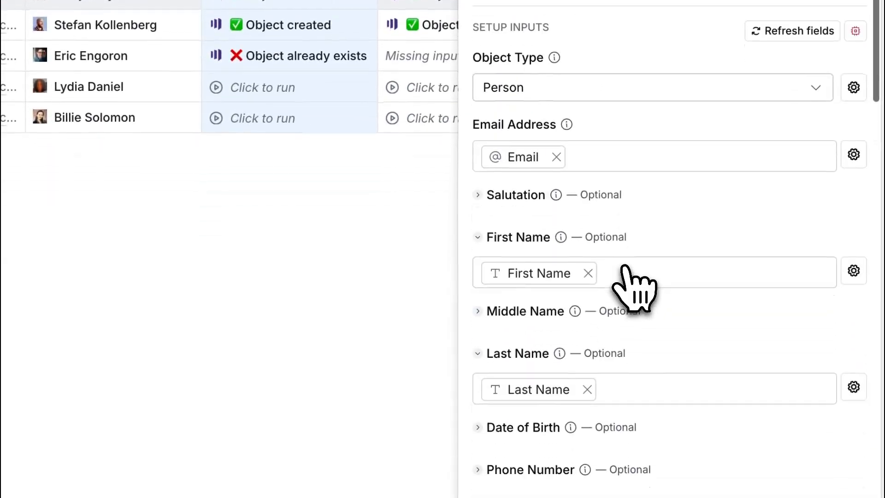
pyautogui.scroll(-3)
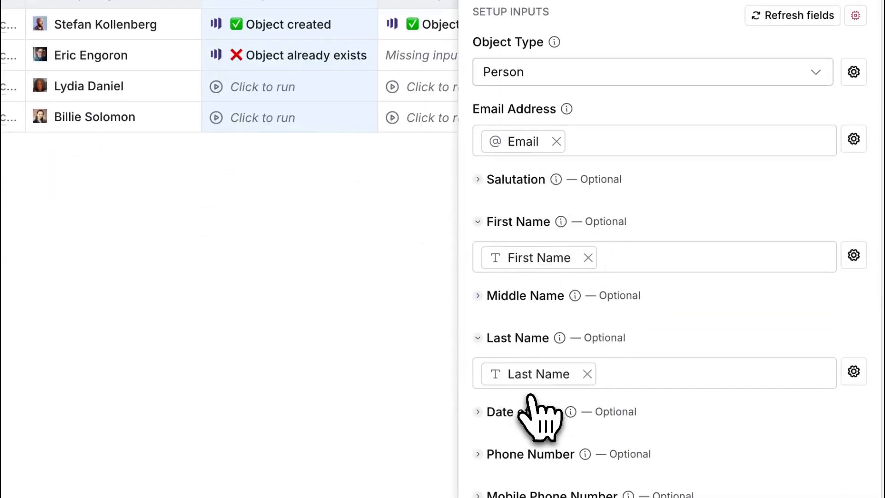
pyautogui.scroll(-3)
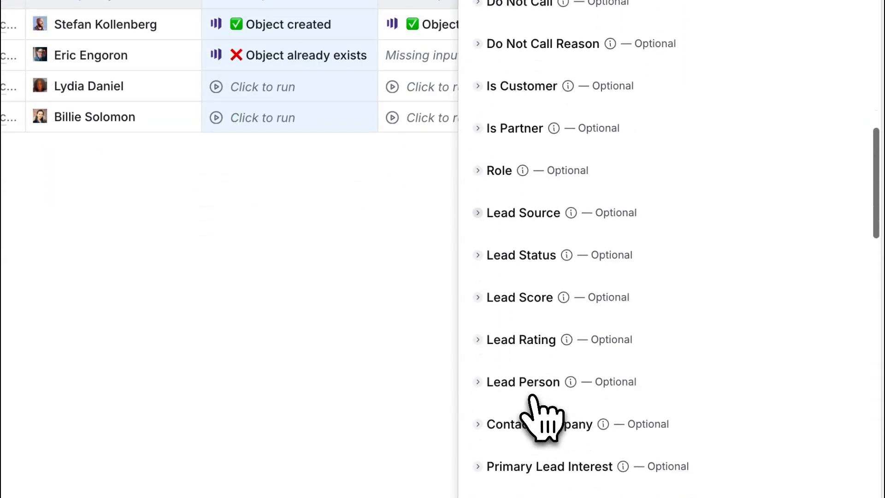
pyautogui.scroll(-3)
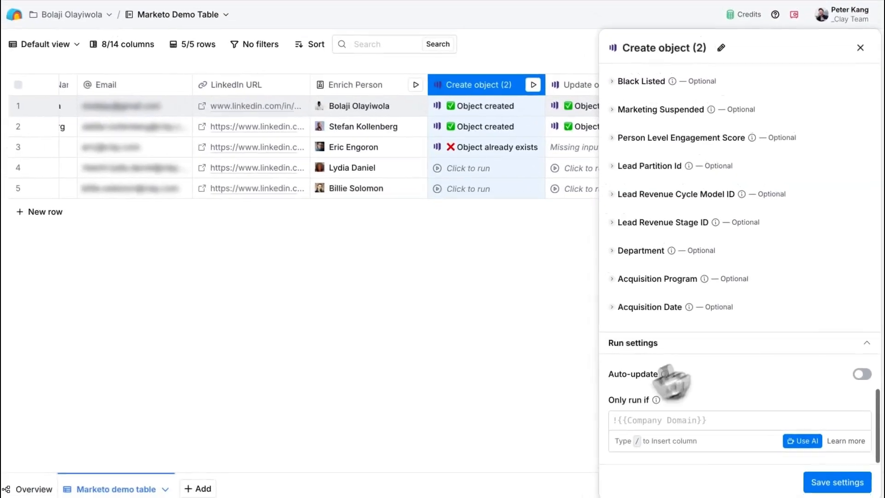
pyautogui.click(860, 47)
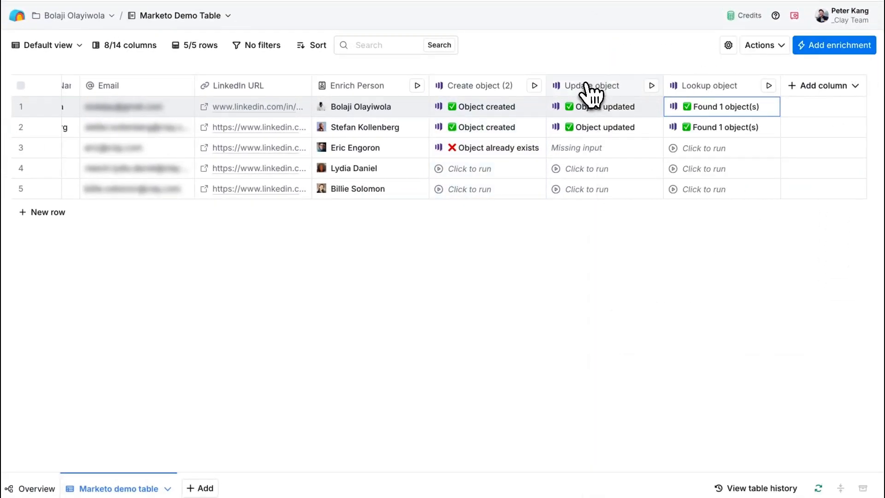
# Review the Marketo Update object column settings.
pyautogui.click(591, 86)
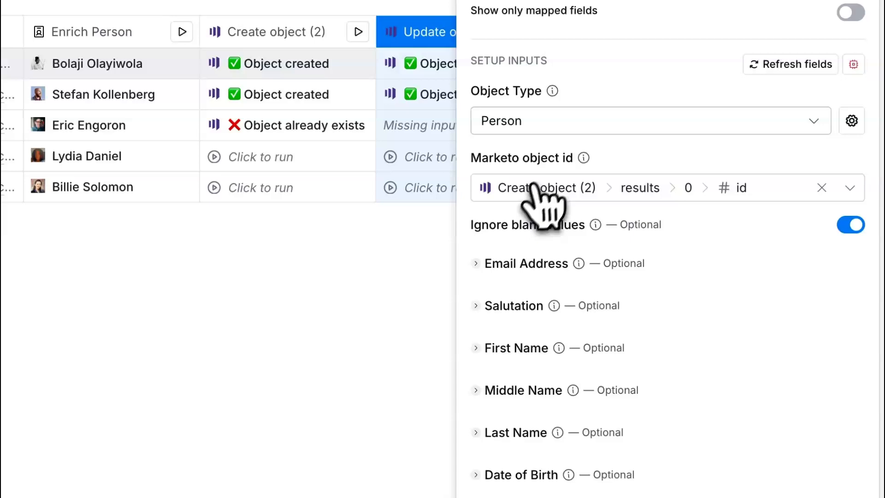
pyautogui.scroll(-3)
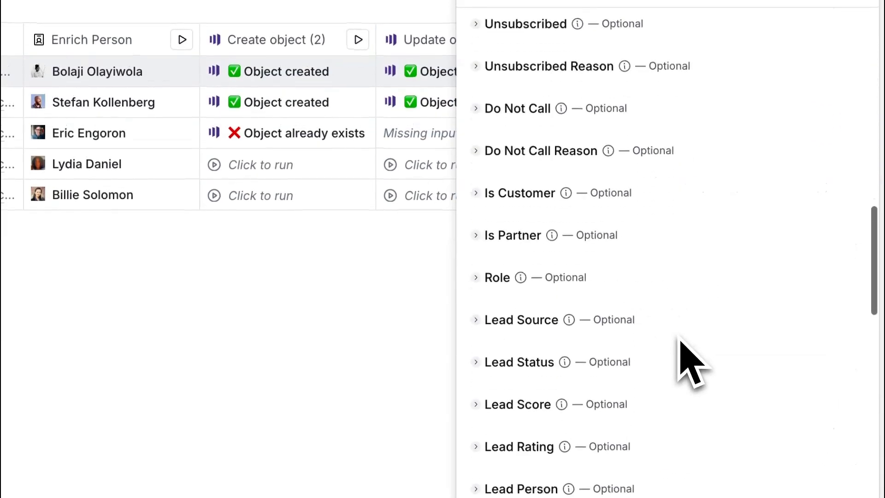
pyautogui.scroll(3)
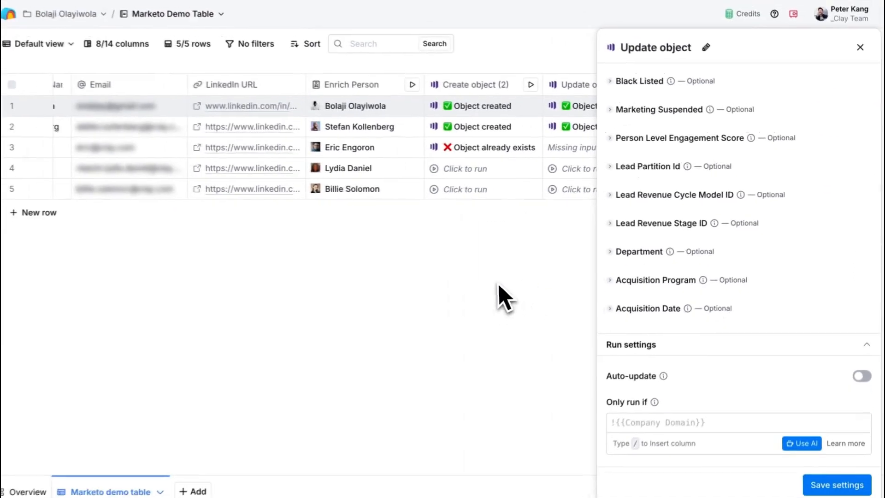
# Open the Lookup object settings and check filter types, keeping email address.
pyautogui.click(859, 47)
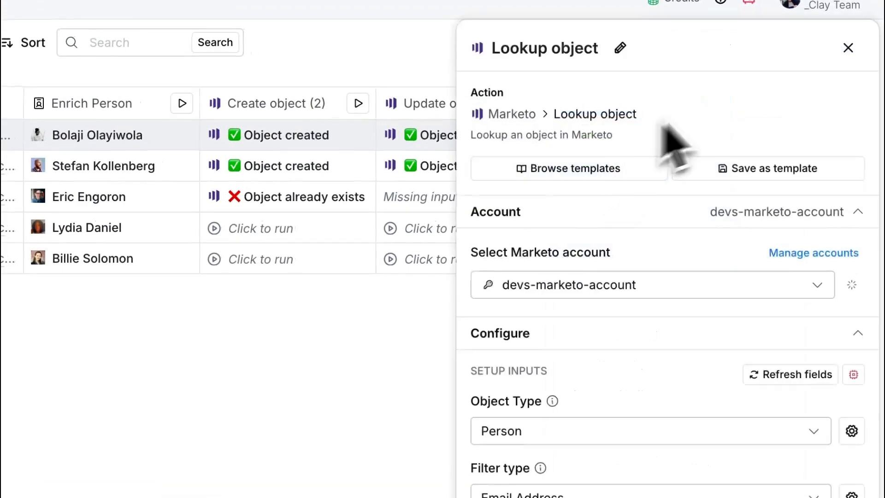
pyautogui.scroll(-3)
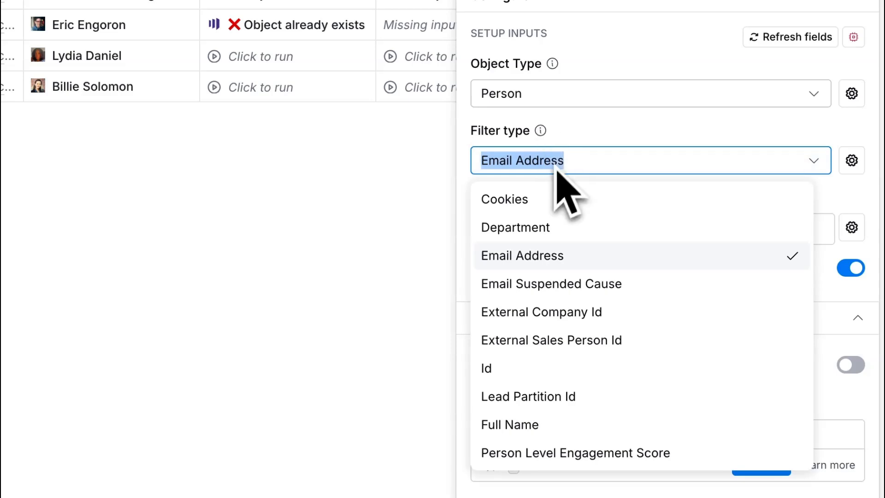
pyautogui.moveTo(570, 367)
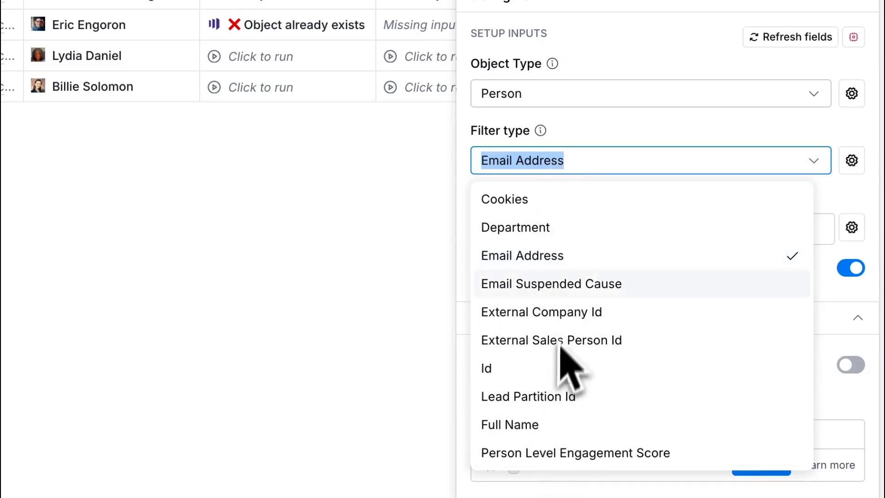
pyautogui.click(522, 255)
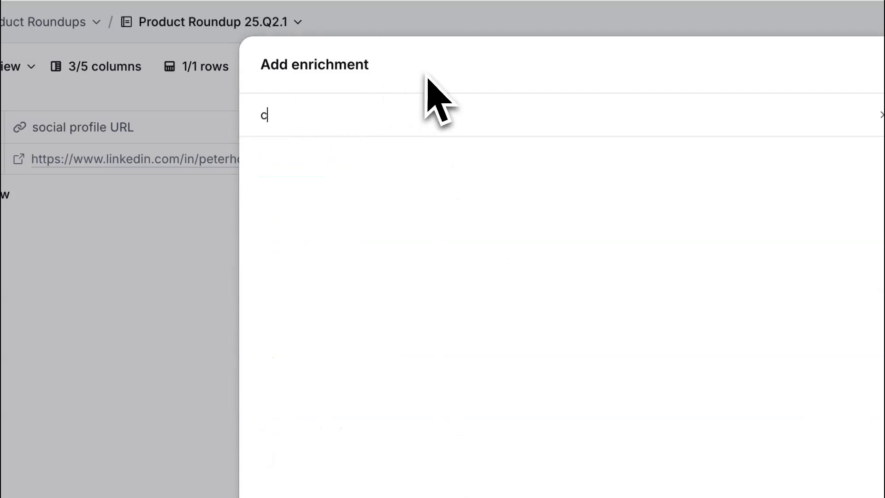
# Search enrichments for ContactOut and pick Find social URL from personal email.
pyautogui.write('ontactout')
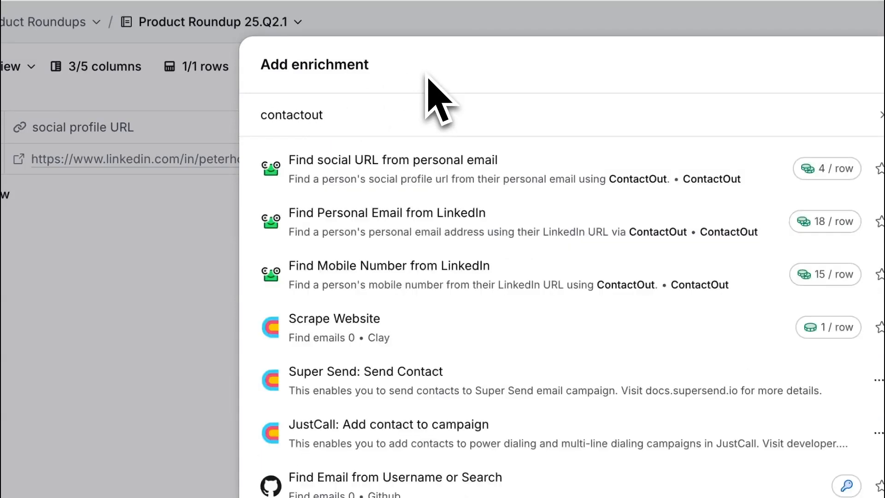
pyautogui.moveTo(282, 249)
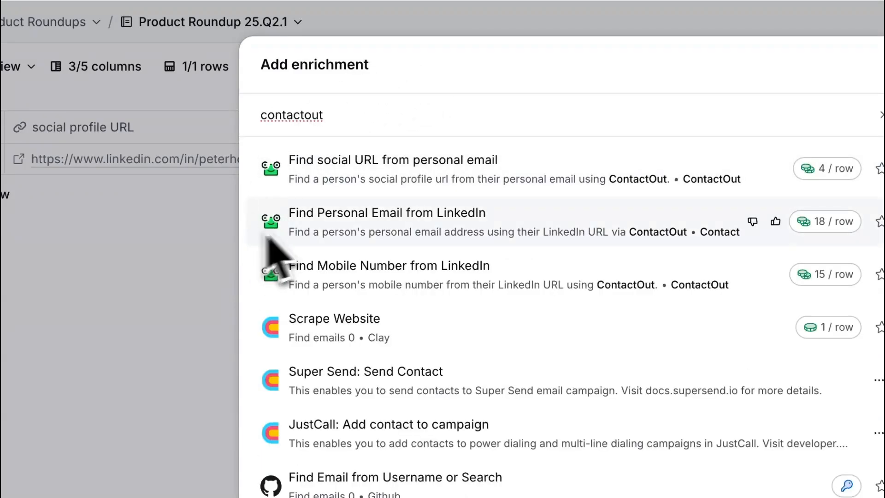
pyautogui.moveTo(407, 305)
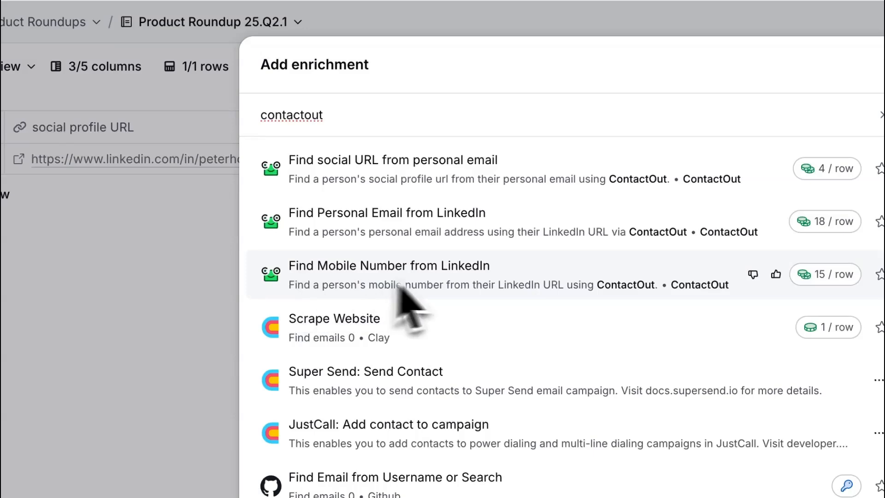
pyautogui.moveTo(279, 215)
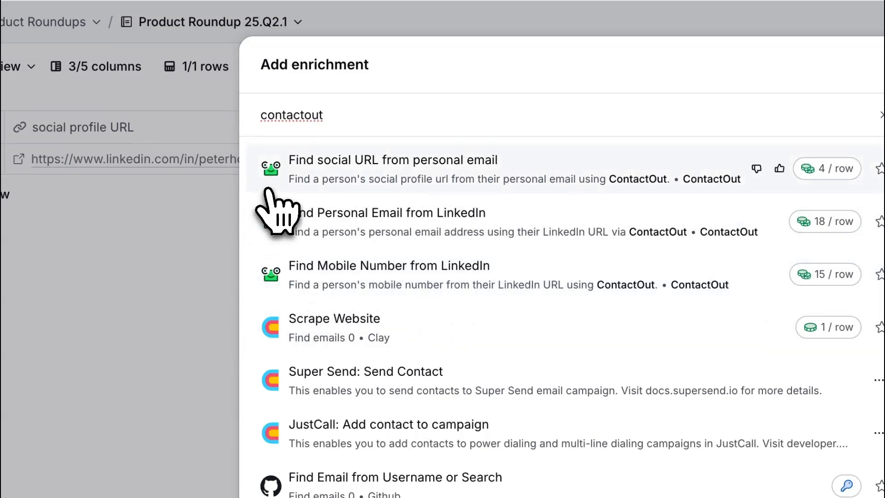
pyautogui.moveTo(519, 203)
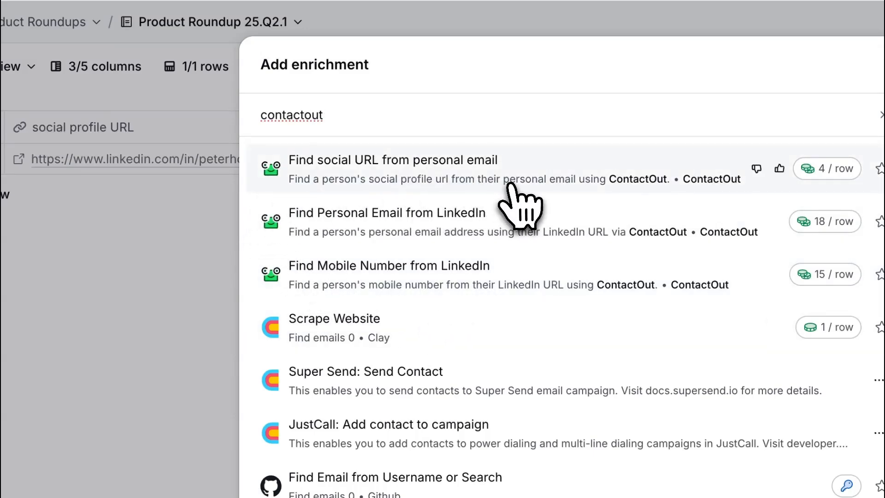
pyautogui.click(392, 160)
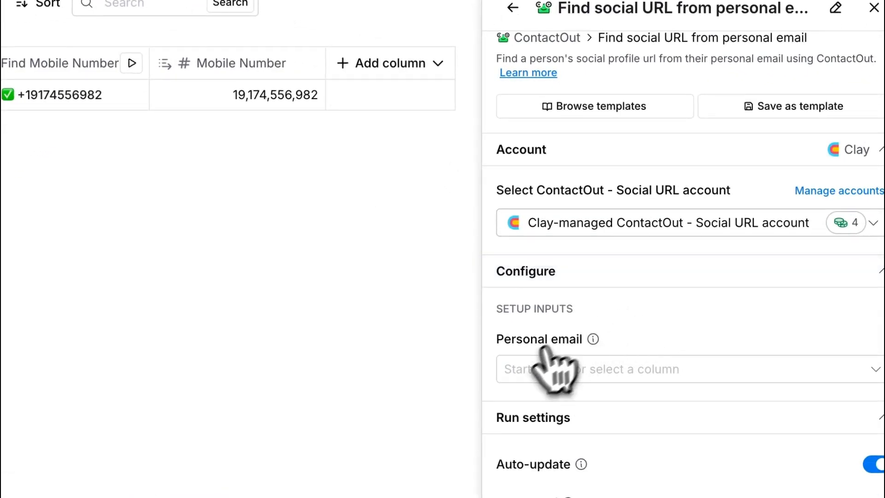
pyautogui.moveTo(664, 418)
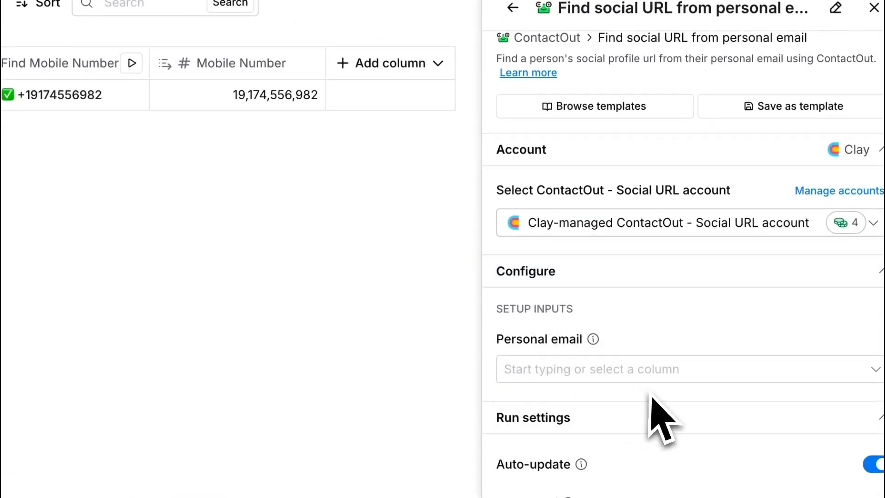